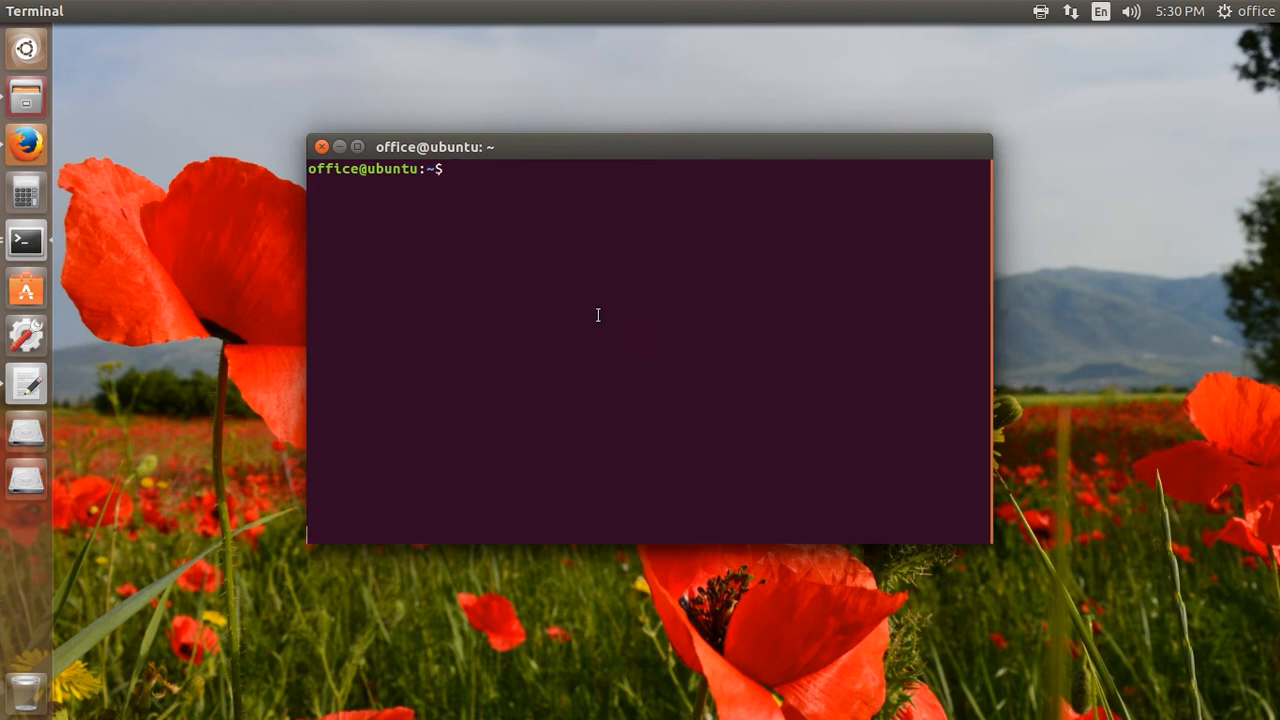
Run lsusb before and after plugging in the modem, showing Huawei E353/E3131 in mass storage mode
text(lsusb)
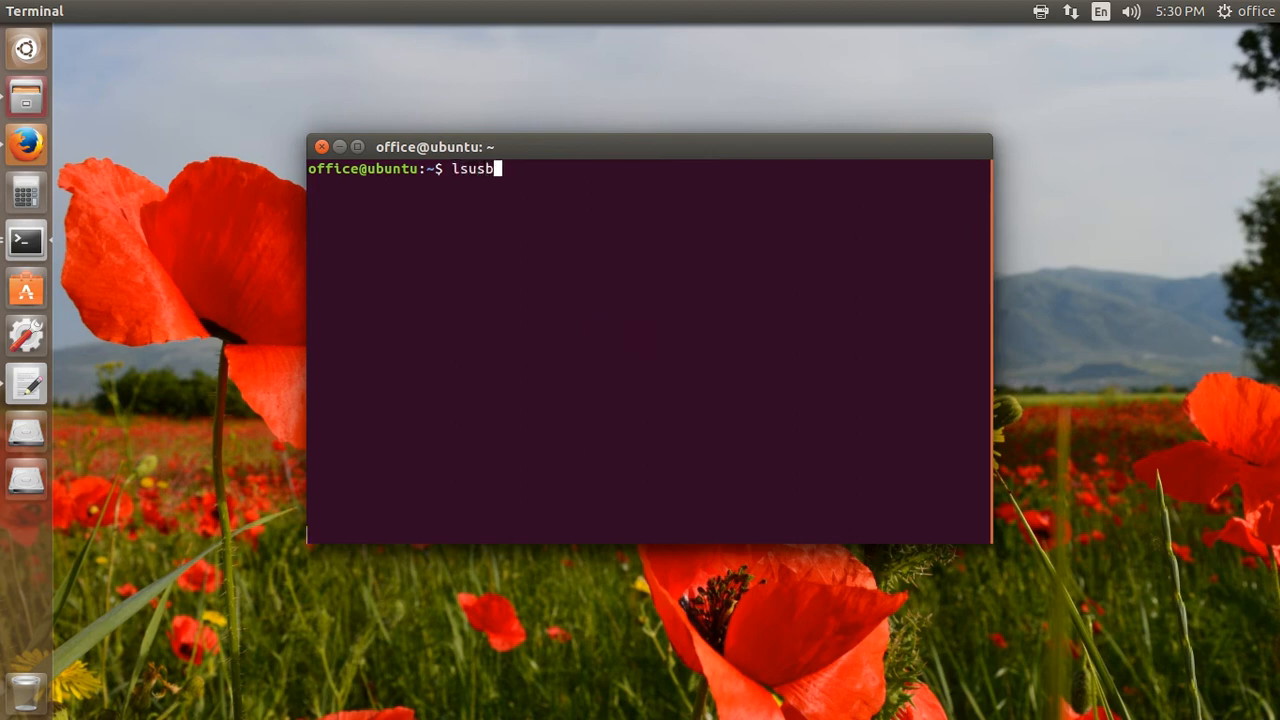
key(Return)
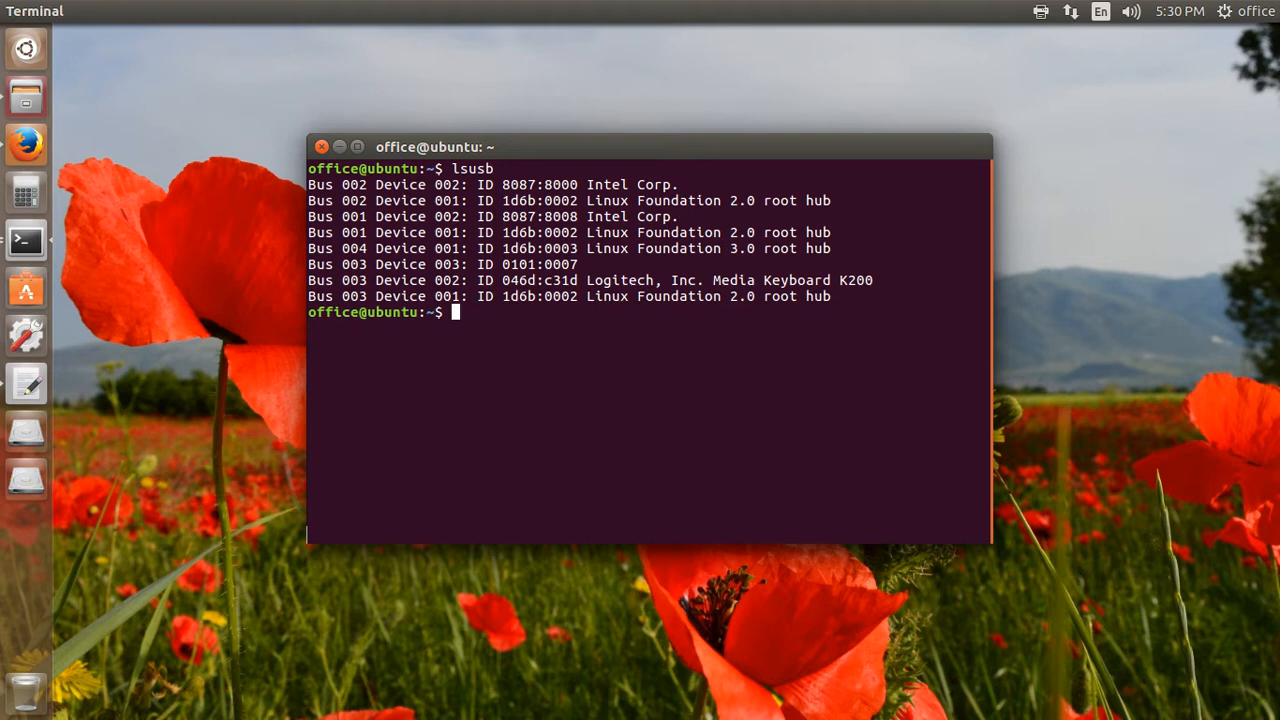
text(lsus)
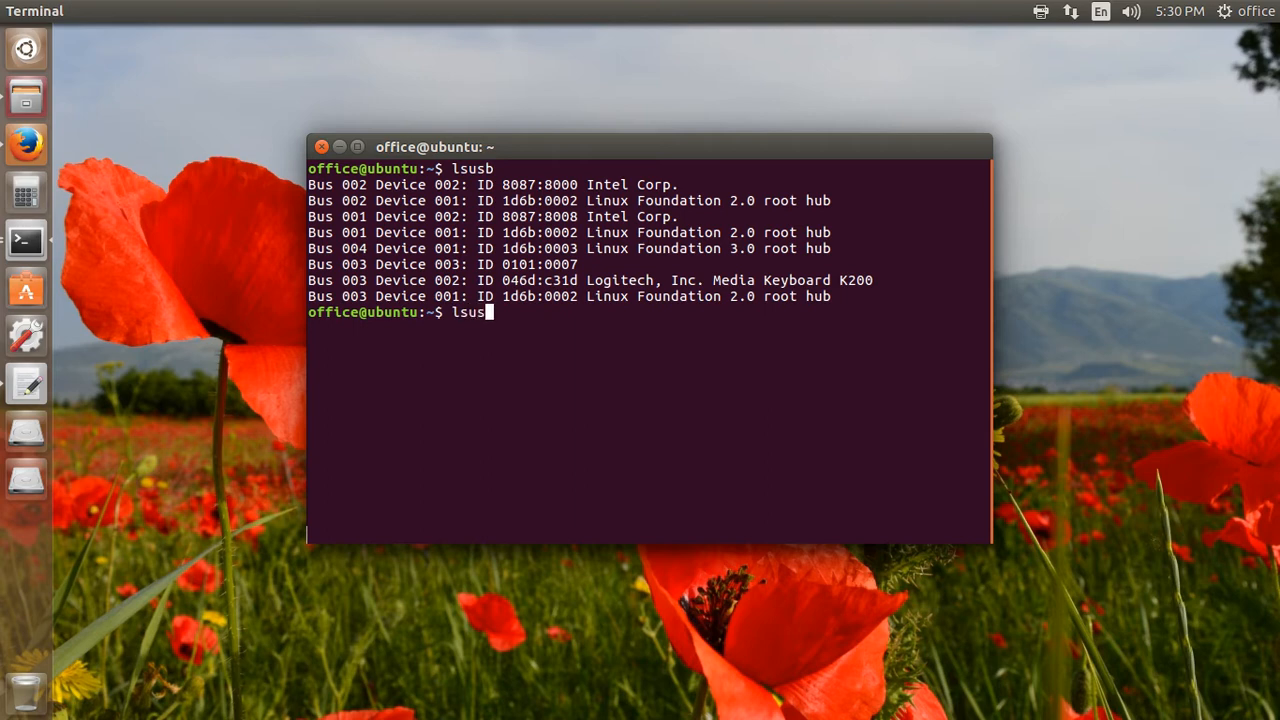
key(Return)
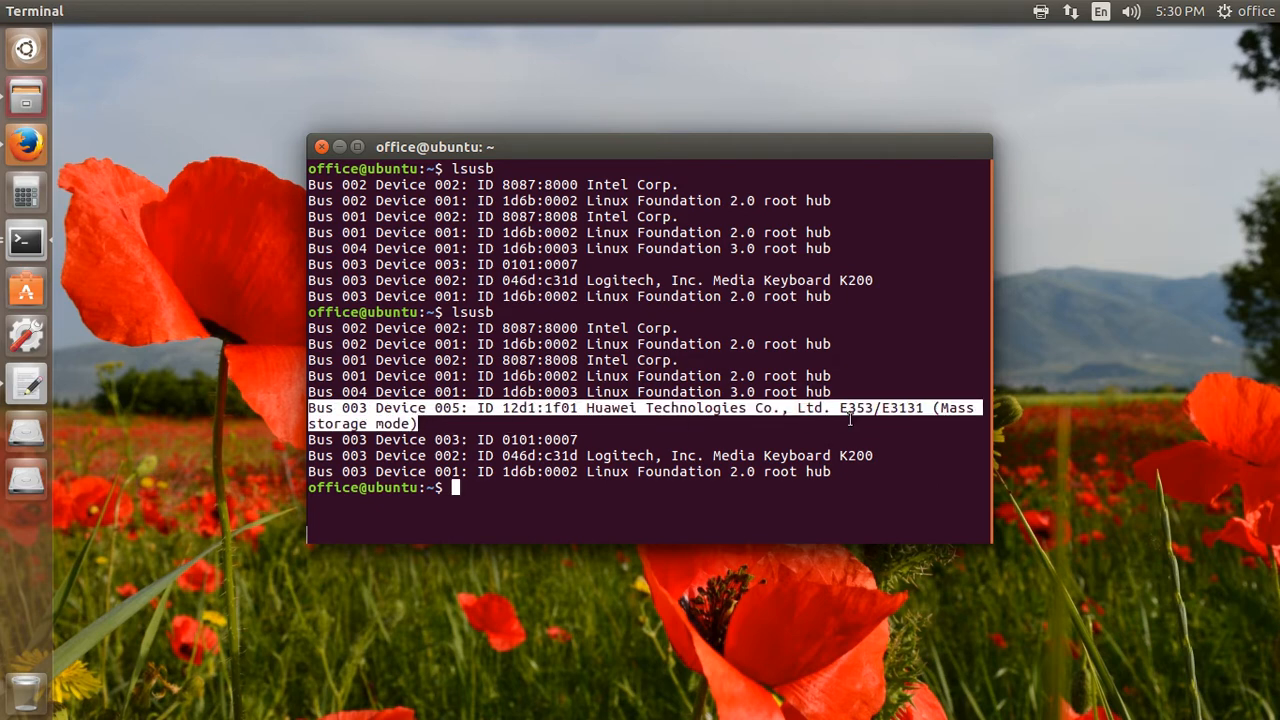
mouse_move(410, 425)
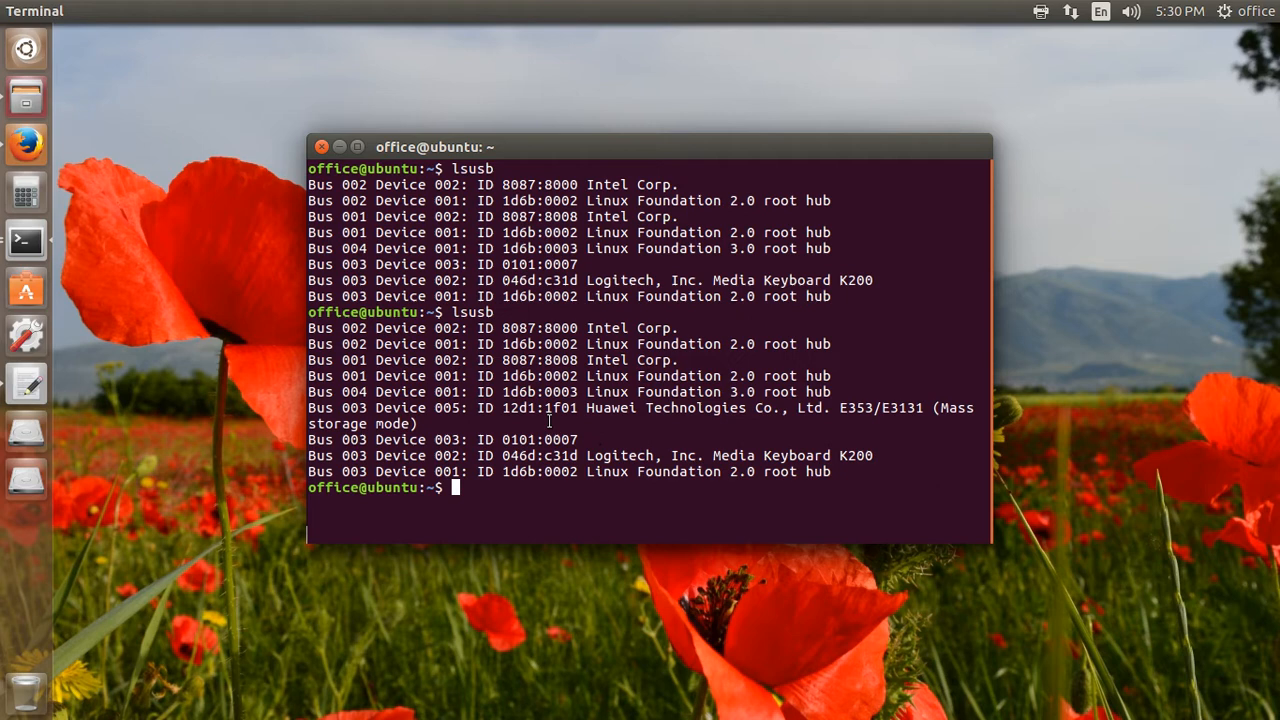
Open /etc/usb_modeswitch.conf in nano as root with sudo nano
text(sudo nano s)
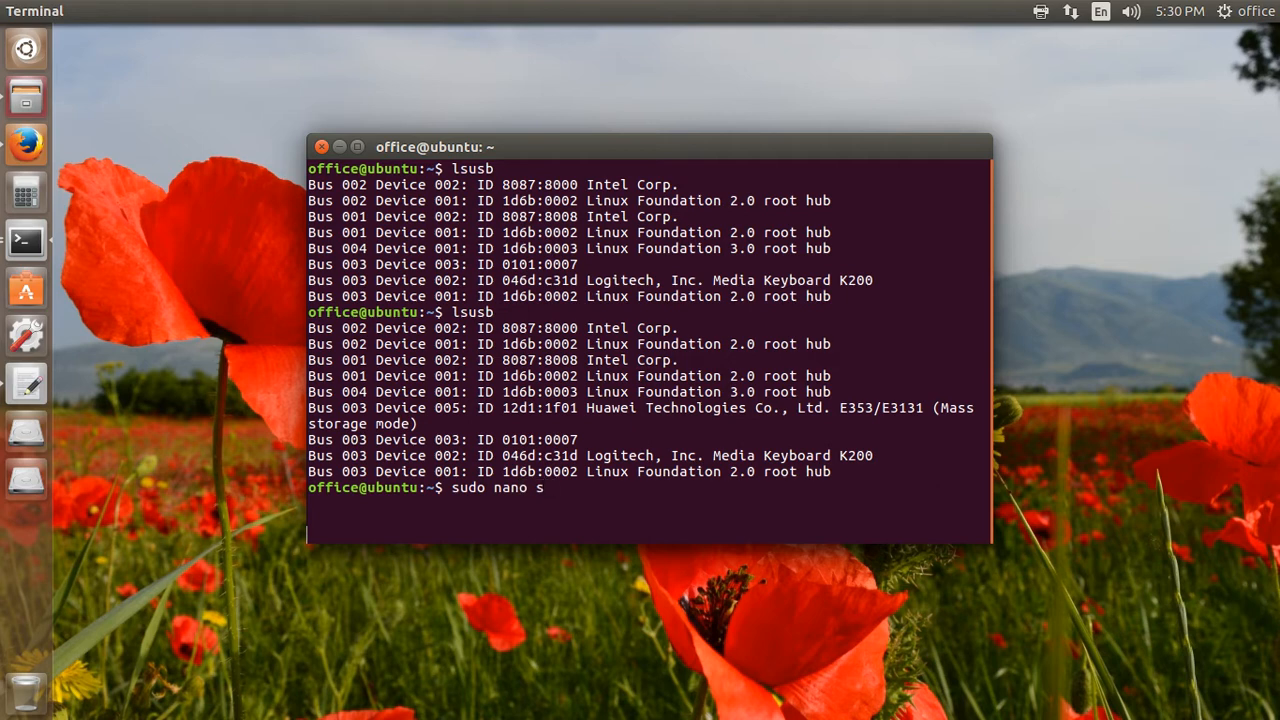
text(usb)
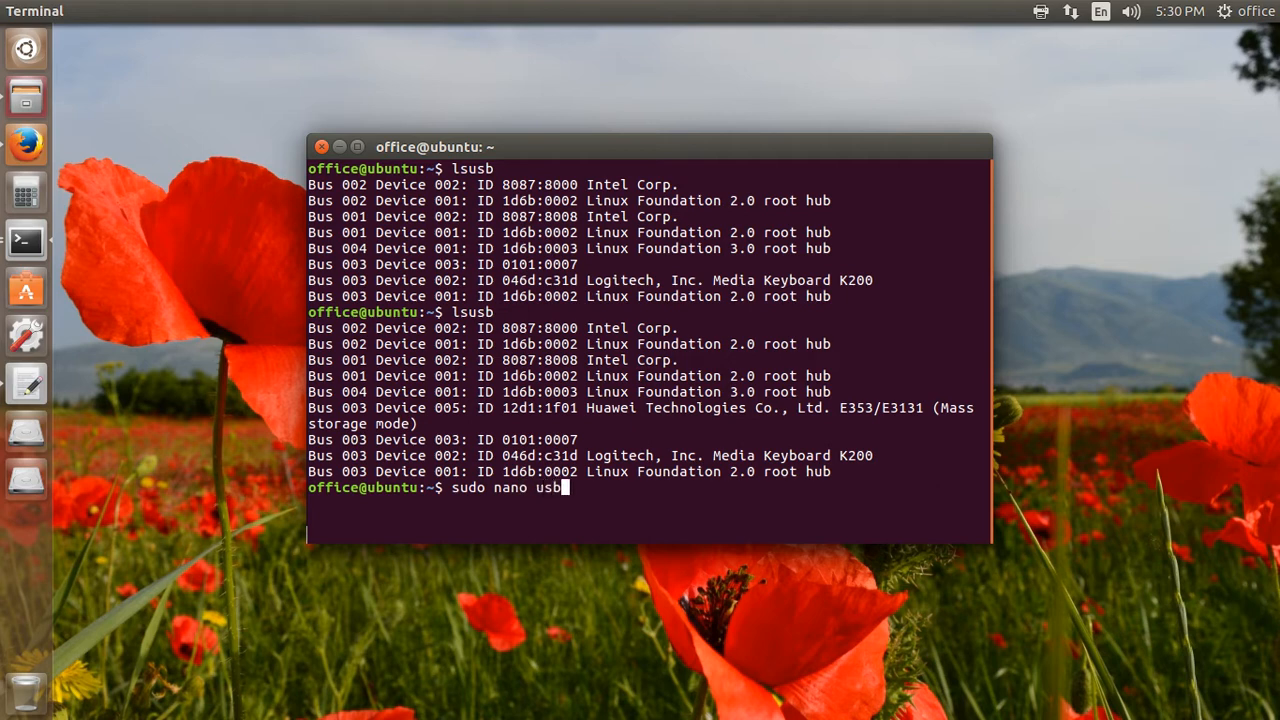
text(_)
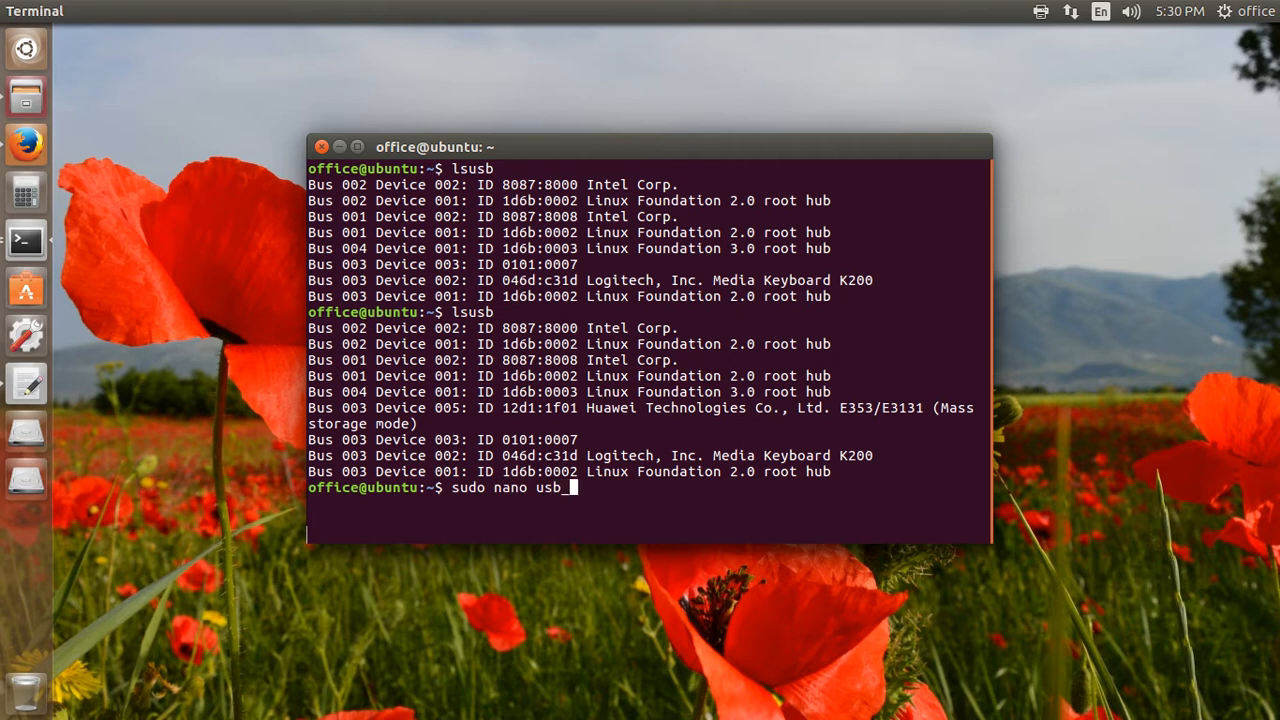
key(BackSpace)
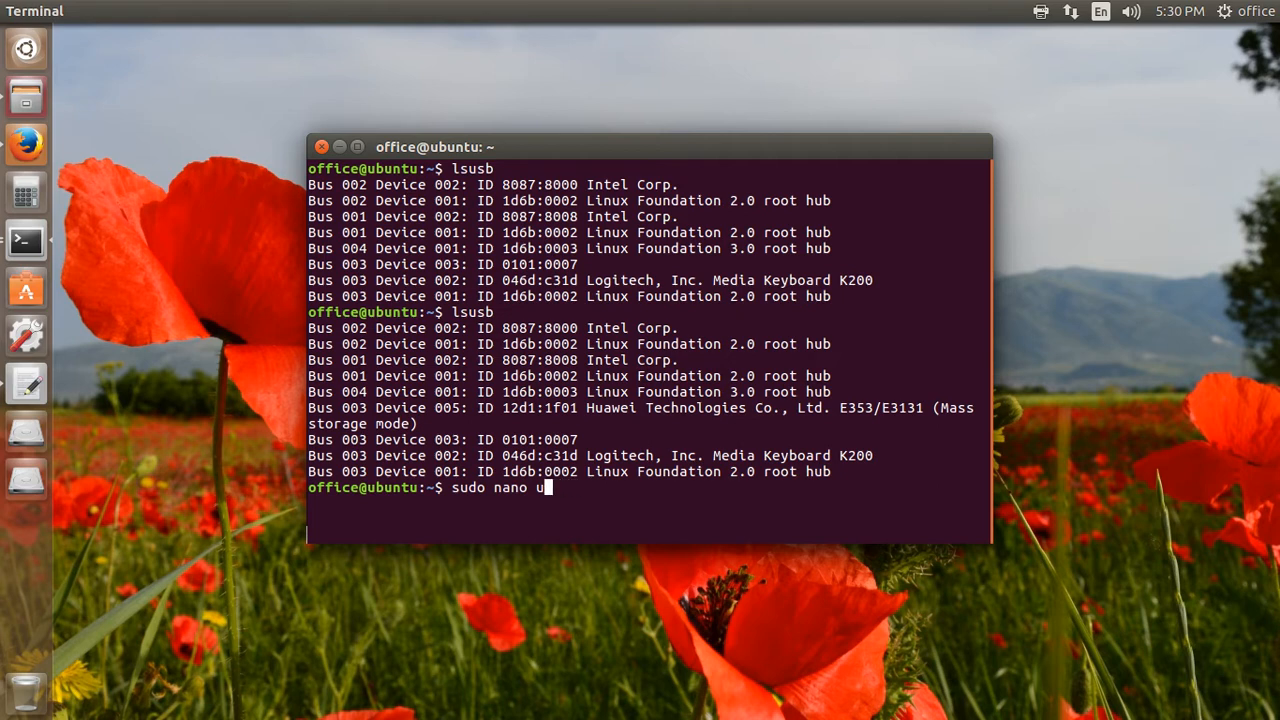
text(/etc/)
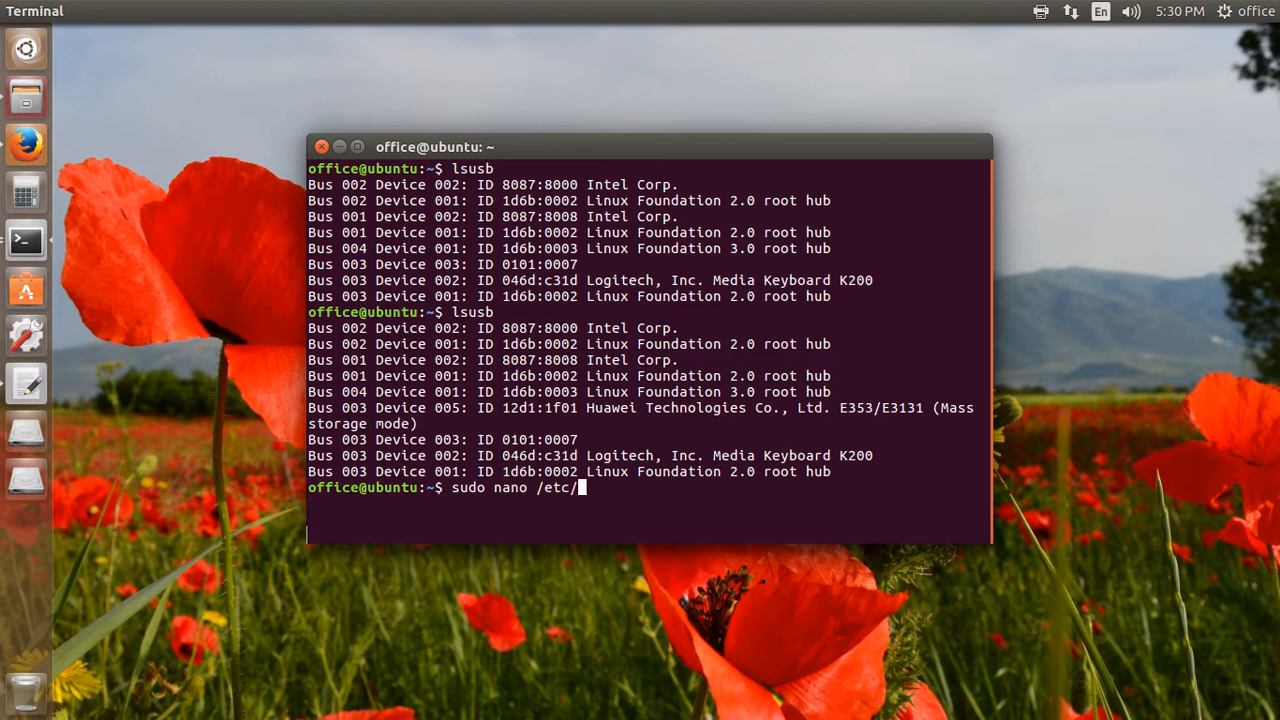
text(us)
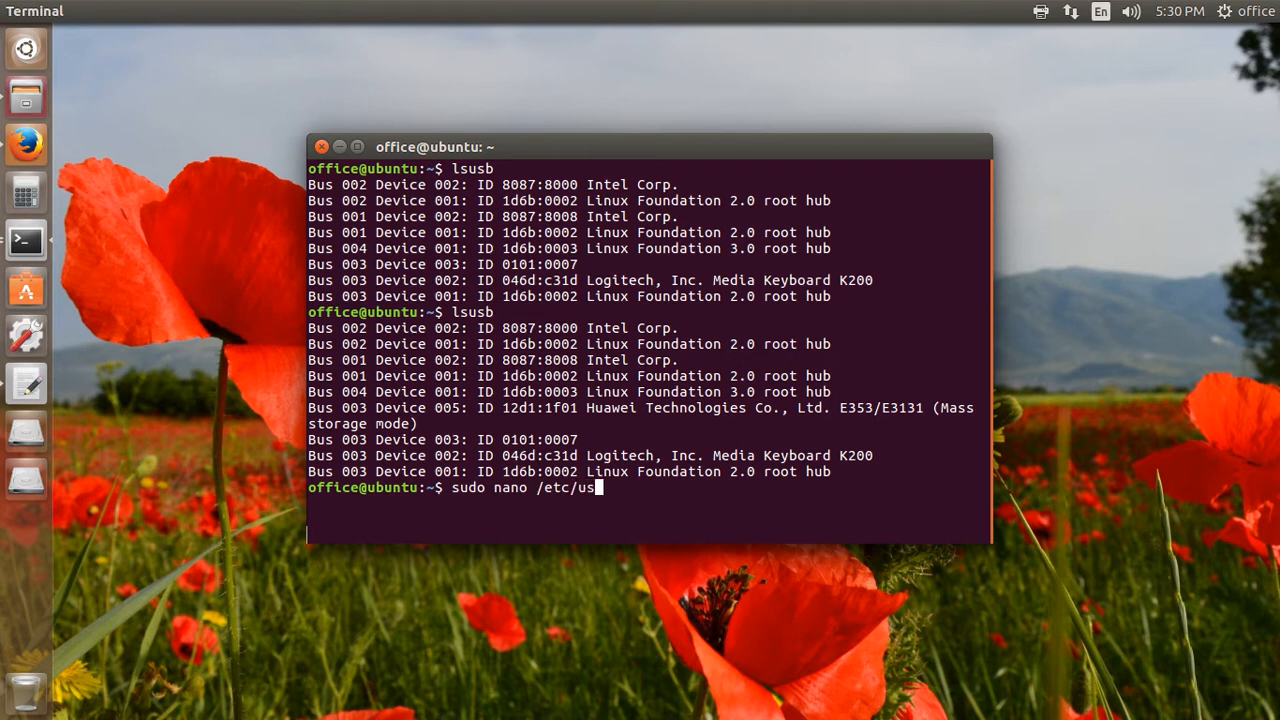
text(b_modeswitch)
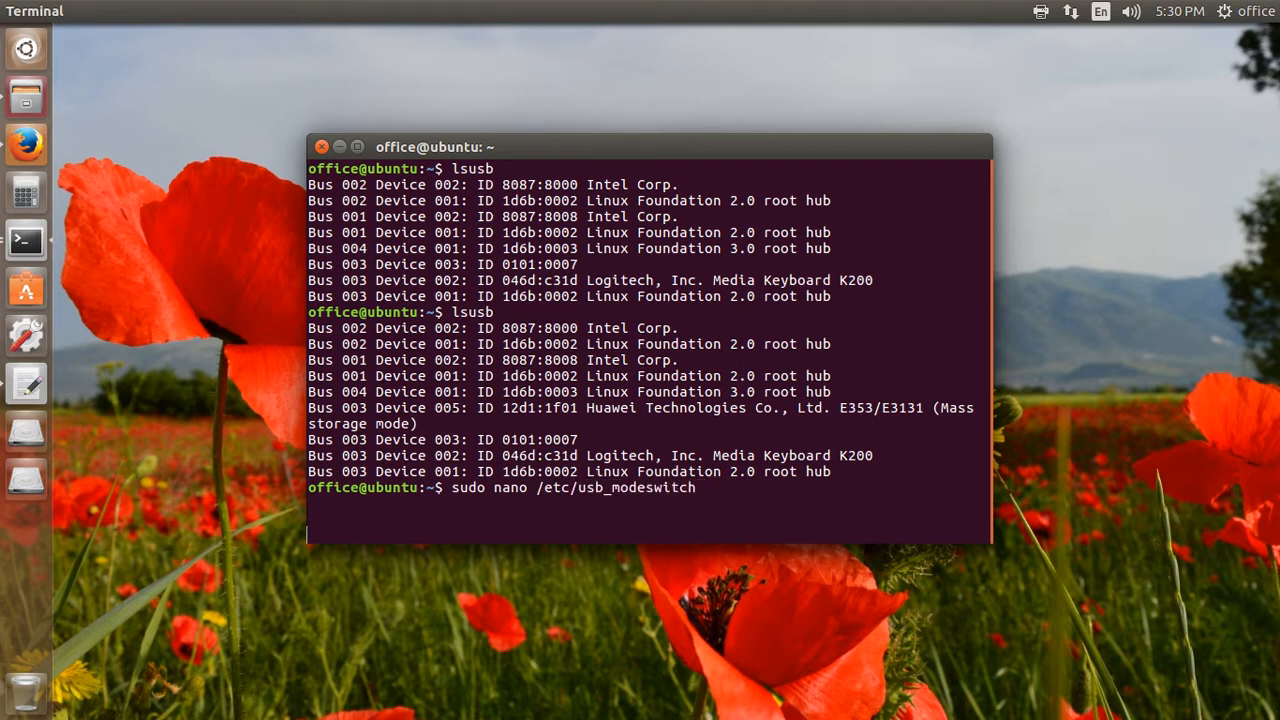
text(.conf)
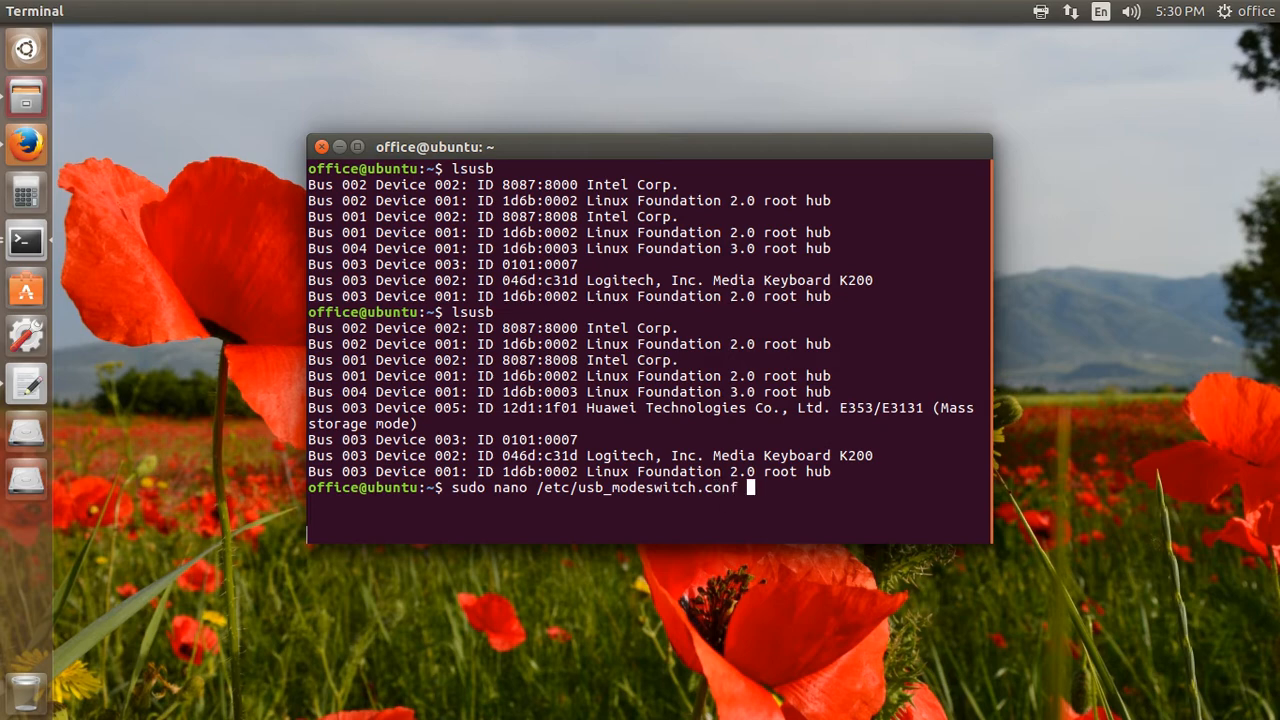
key(Return)
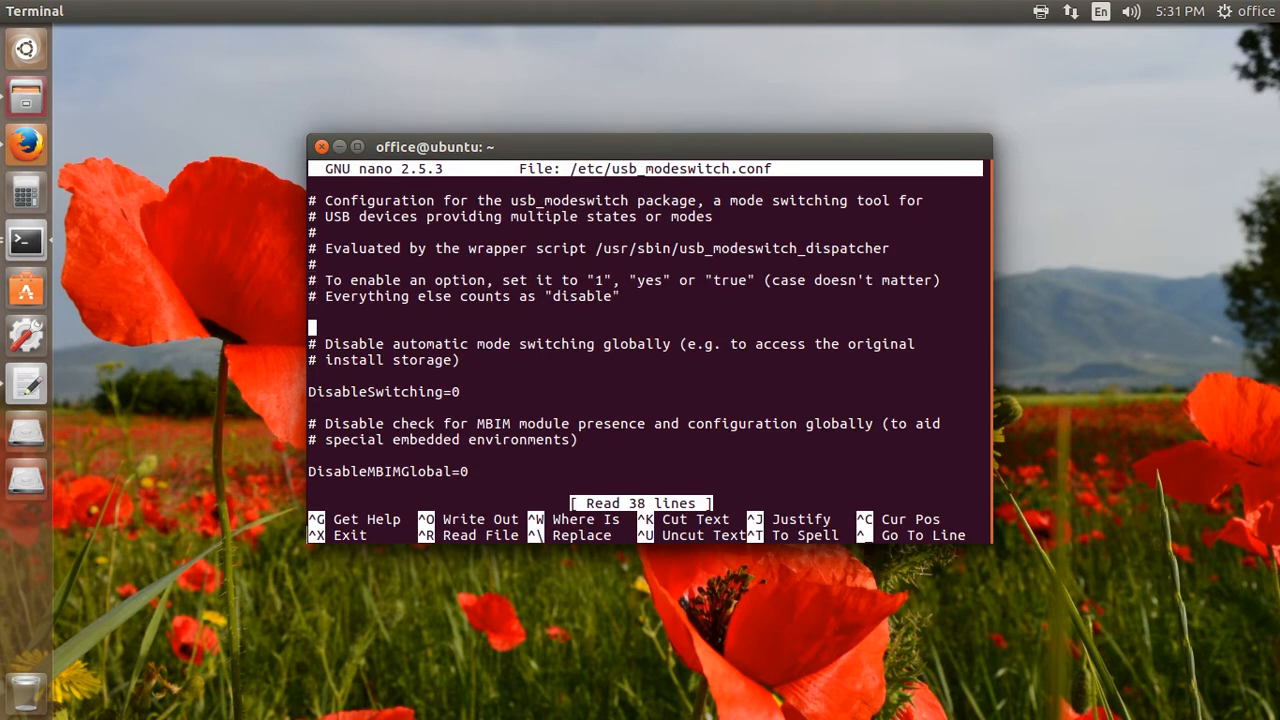
Enable the Huawei E8221 block (0x12d1/0x1f01, MessageContent), save the file and exit nano
scroll(down, 3)
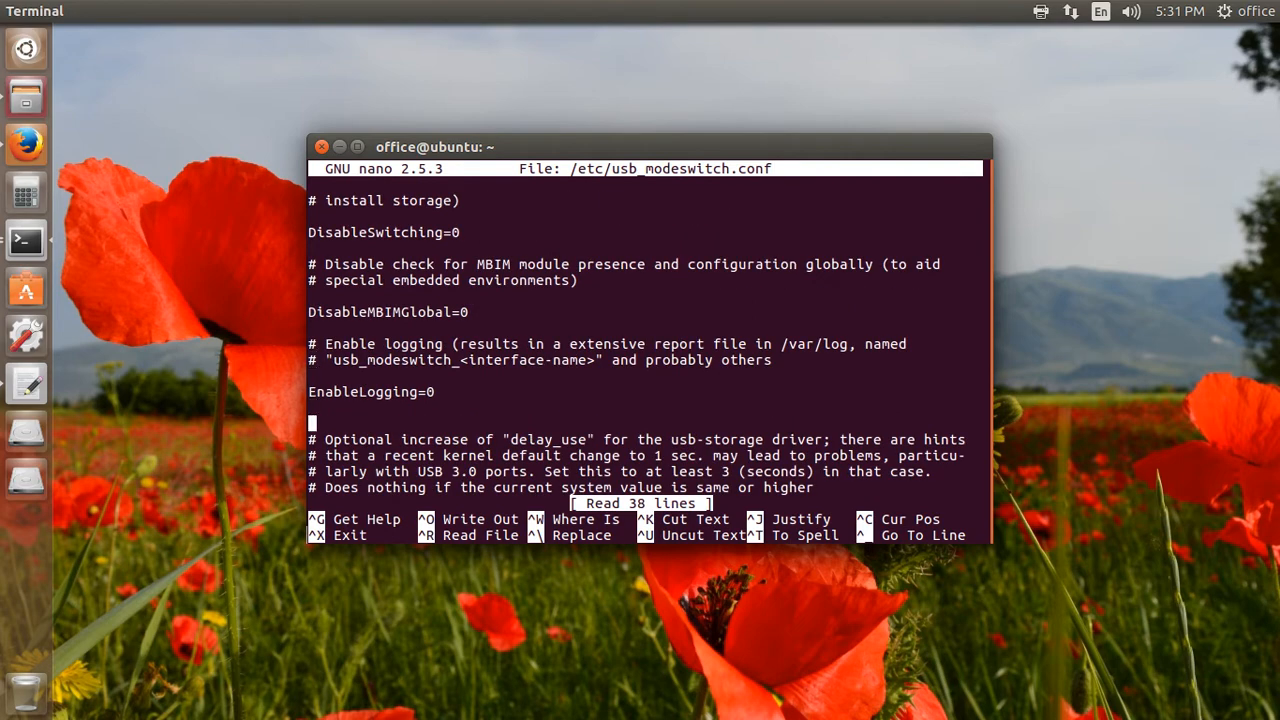
scroll(down, 3)
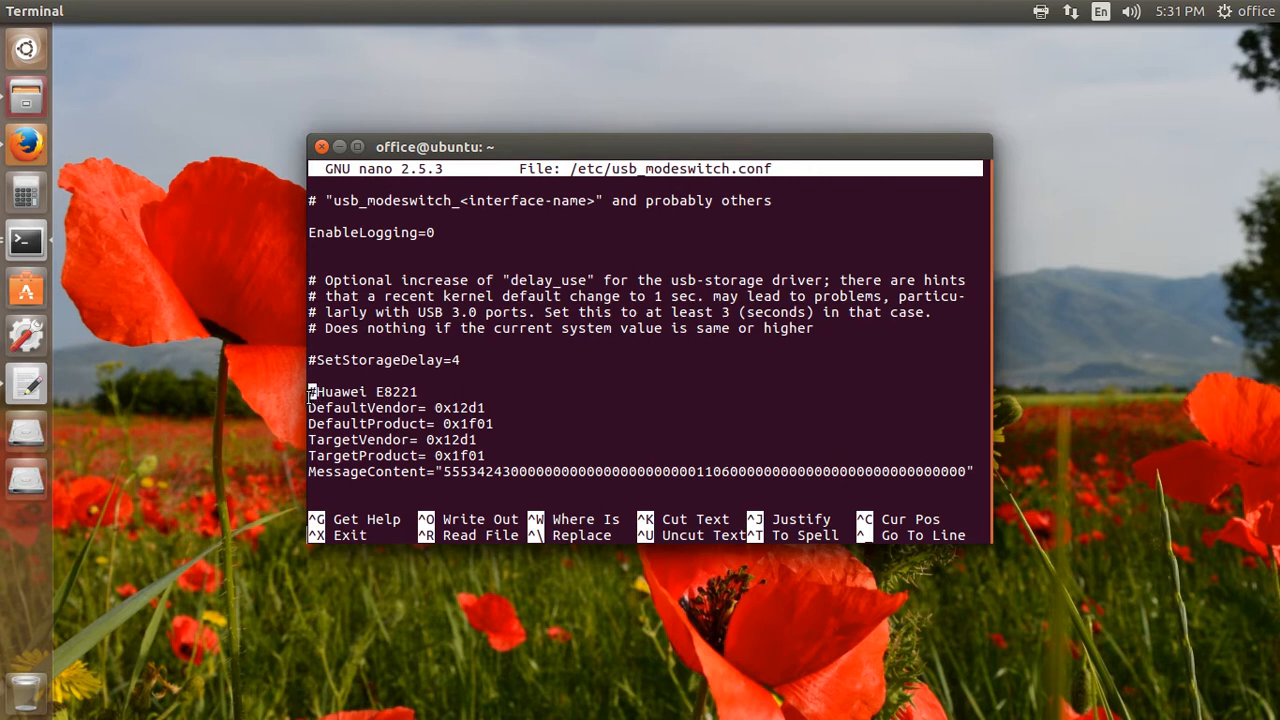
double_click(362, 391)
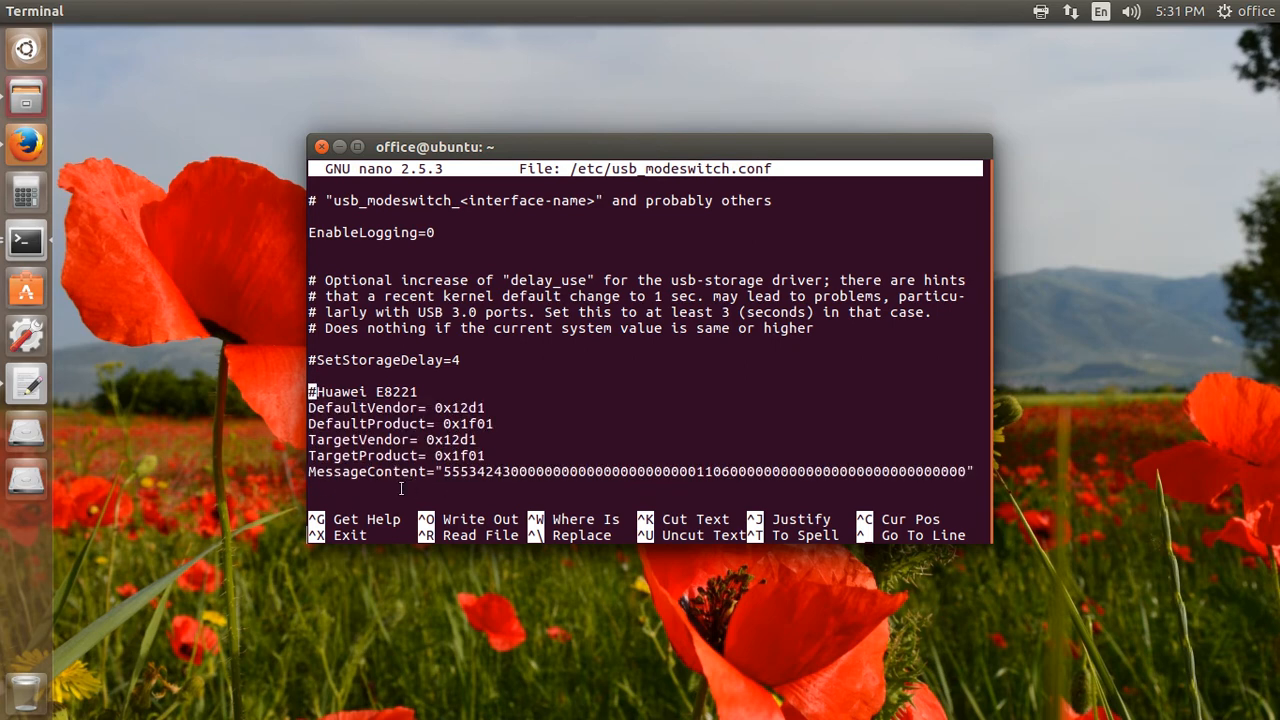
mouse_move(550, 449)
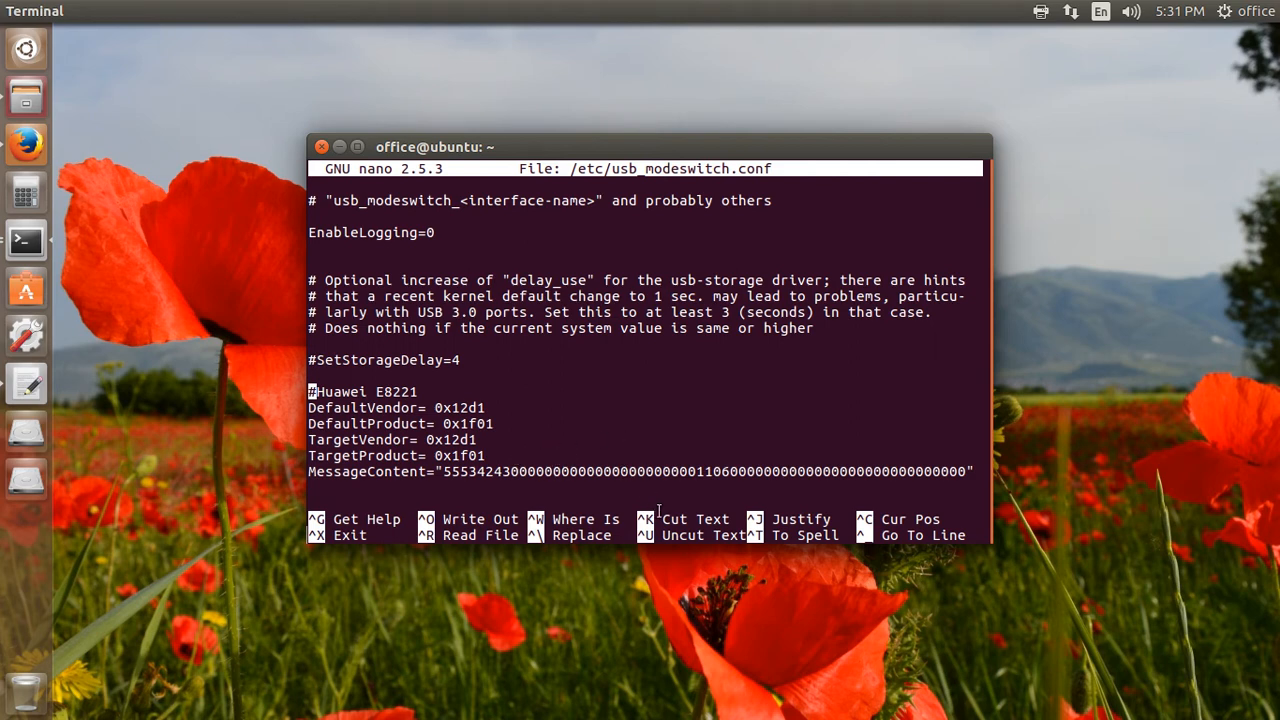
mouse_move(427, 523)
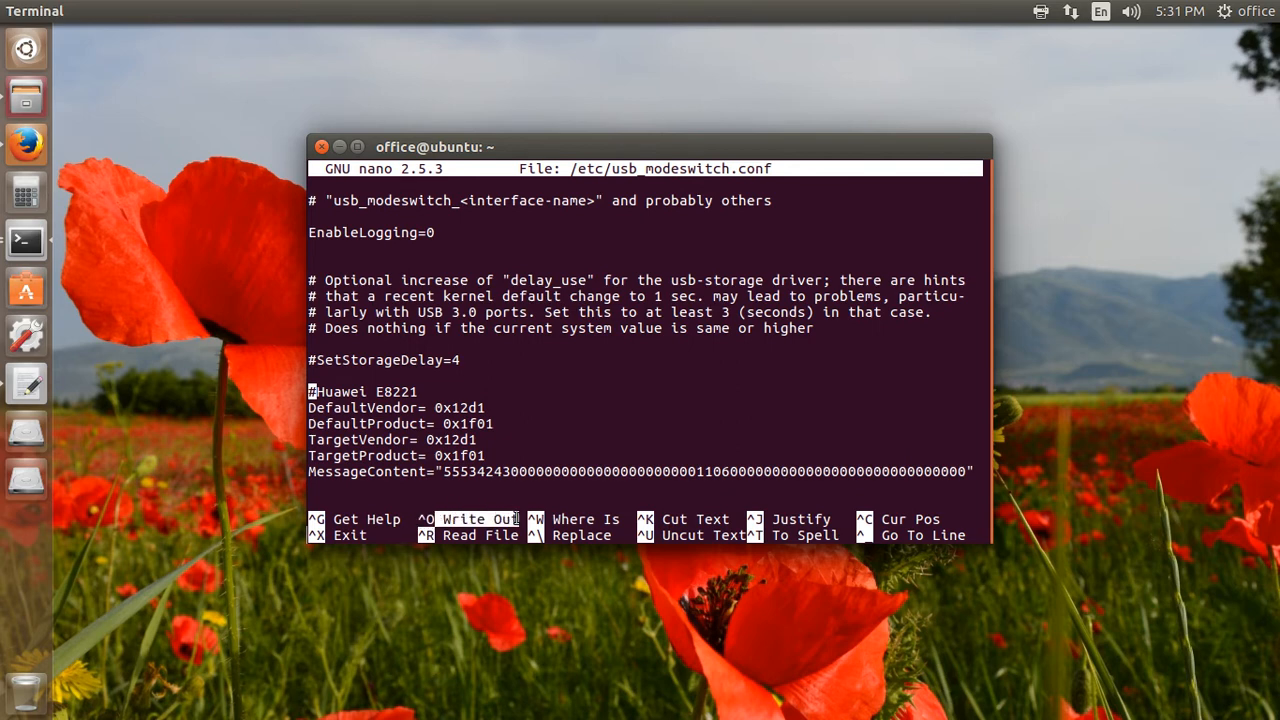
mouse_move(538, 423)
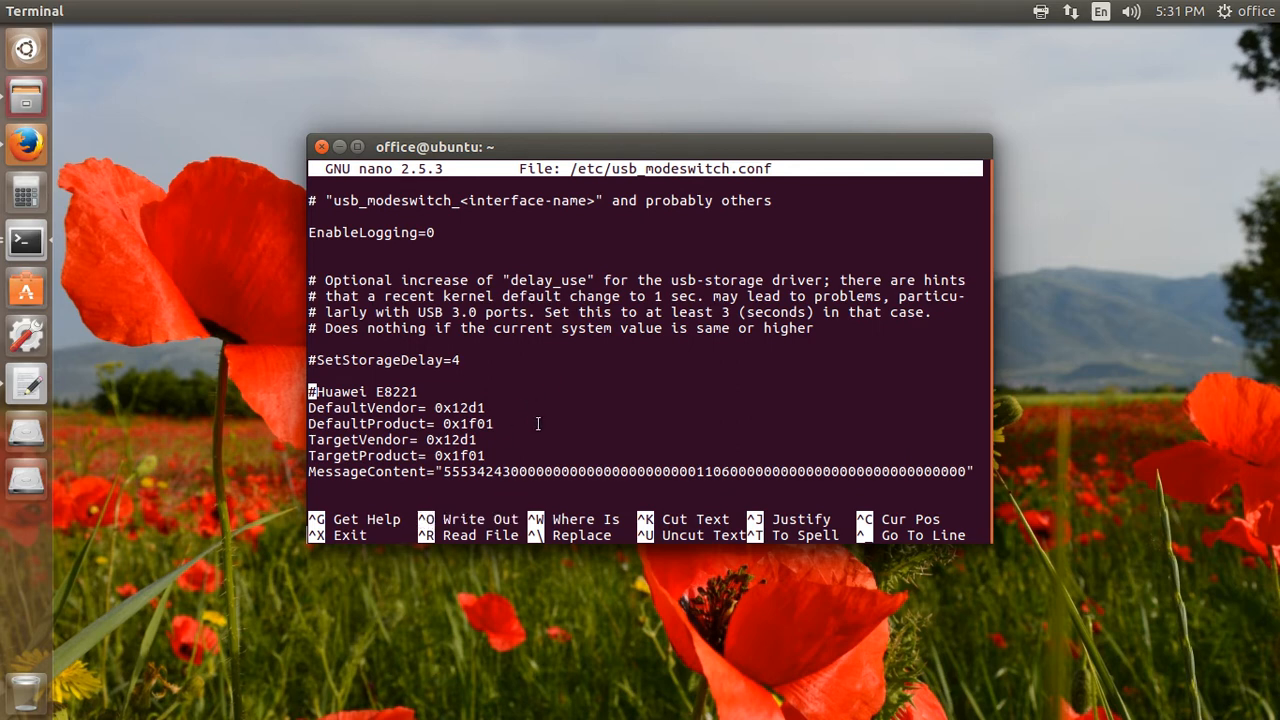
key(ctrl+o)
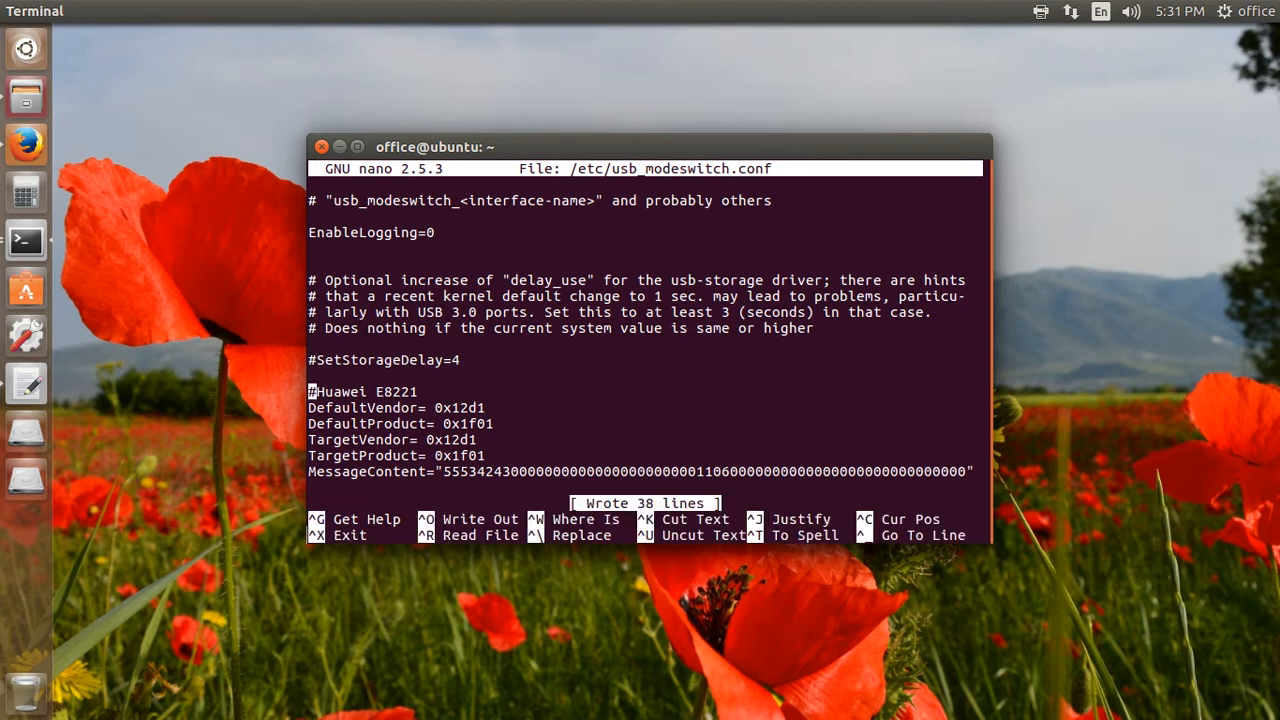
key(ctrl+x)
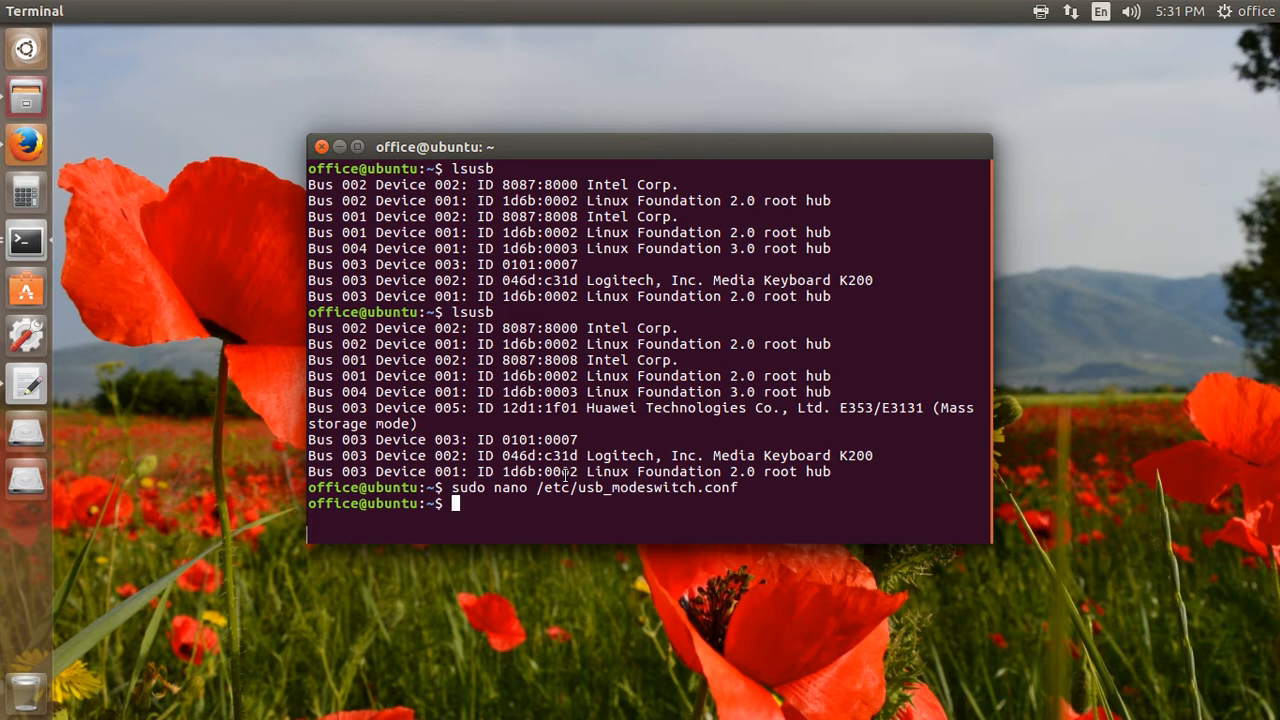
Run sudo usb_modeswitch -c /etc/usb_modeswitch.conf to send the mode-switch message
text(sudo)
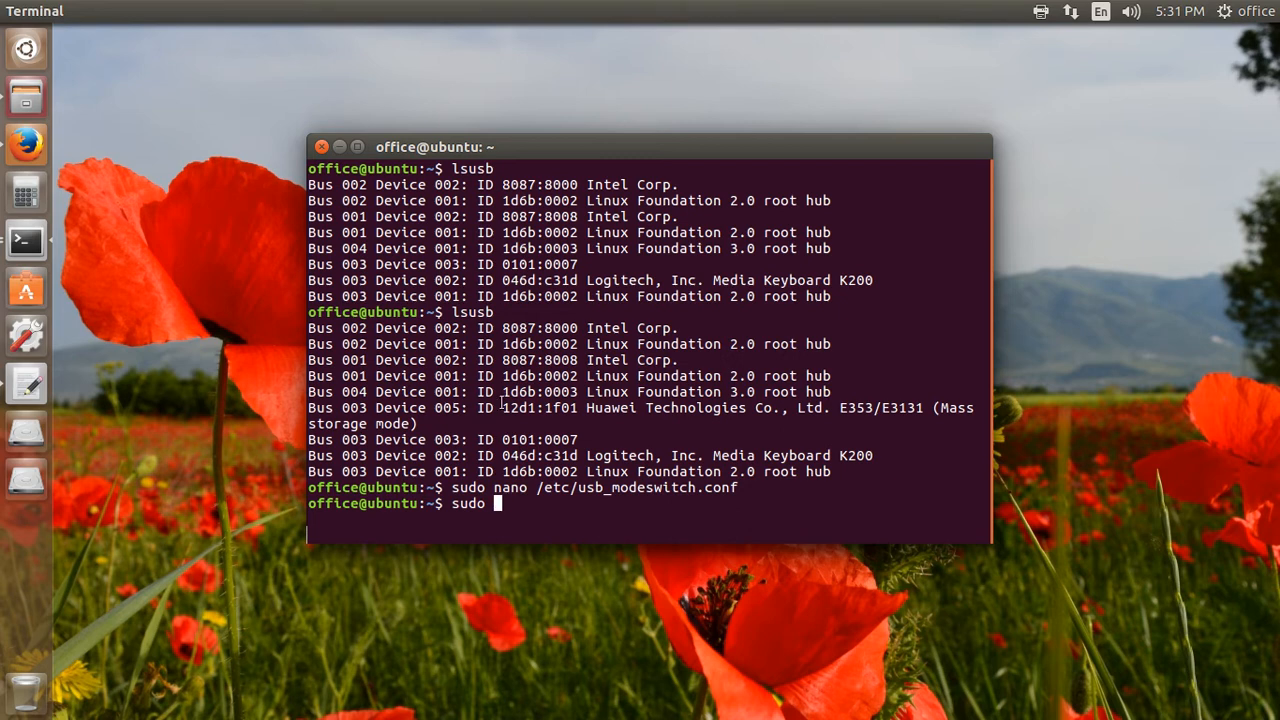
text(us)
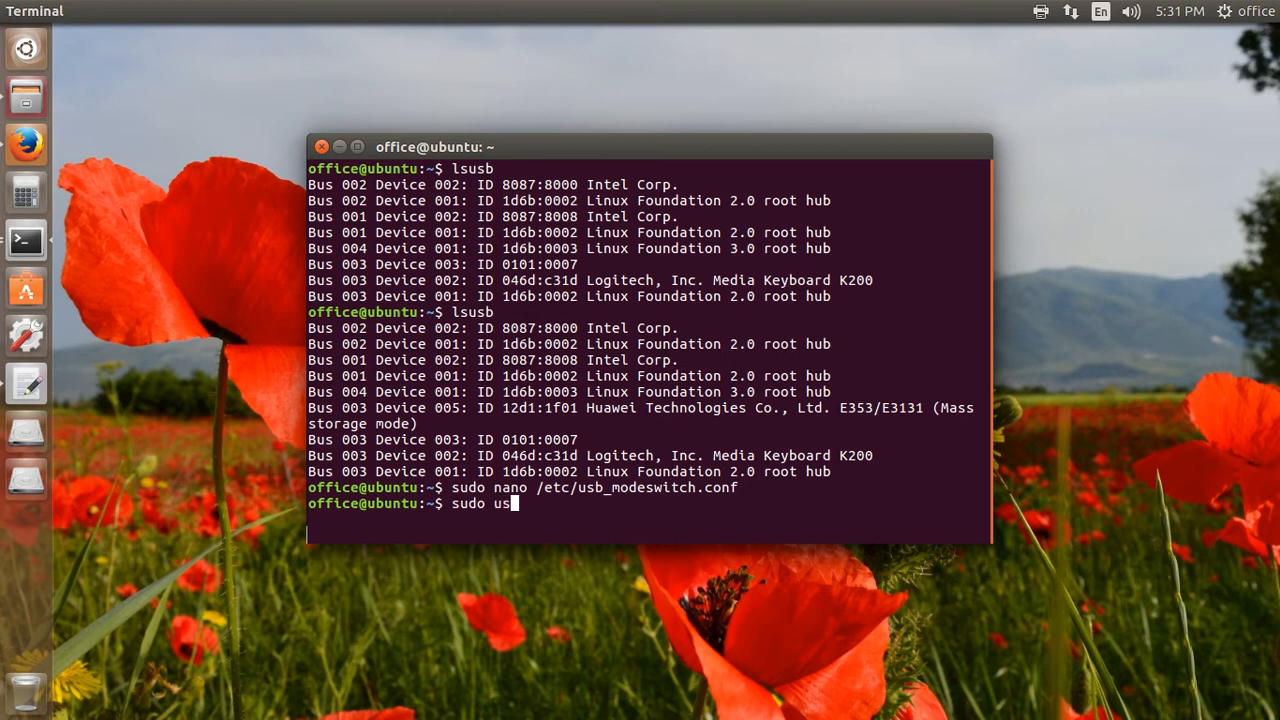
text(b_)
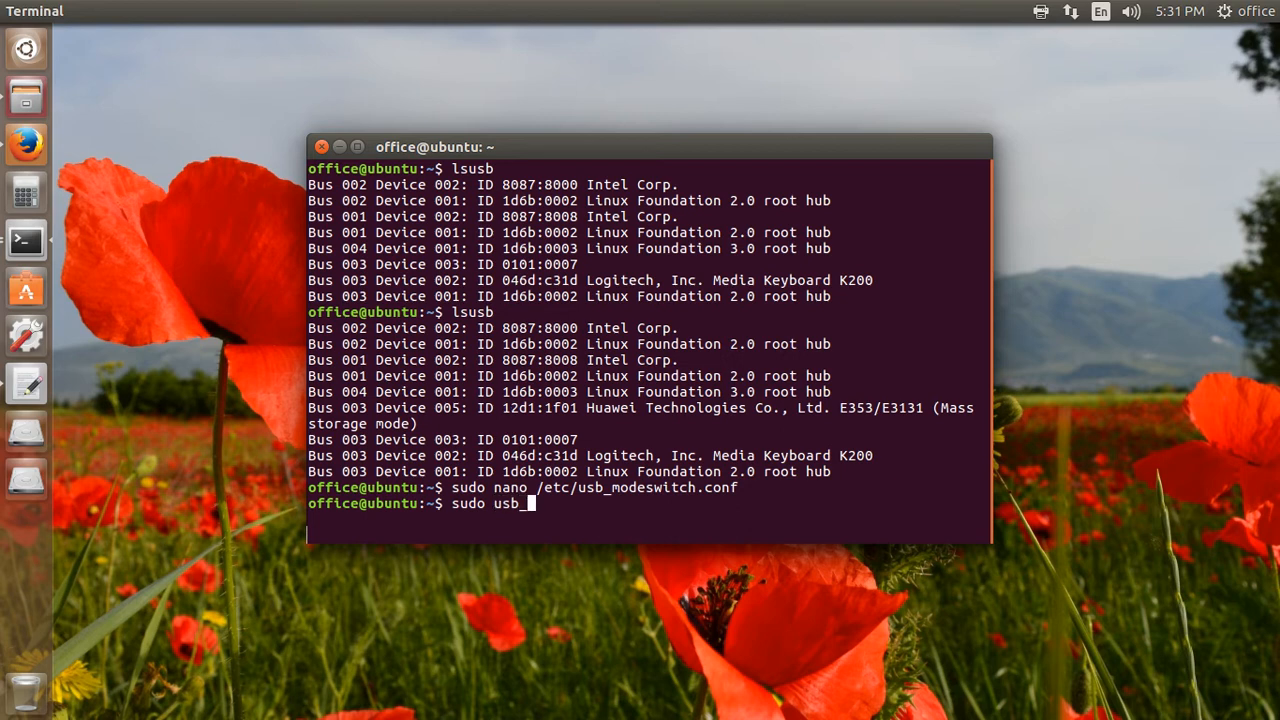
text(_modeswitch)
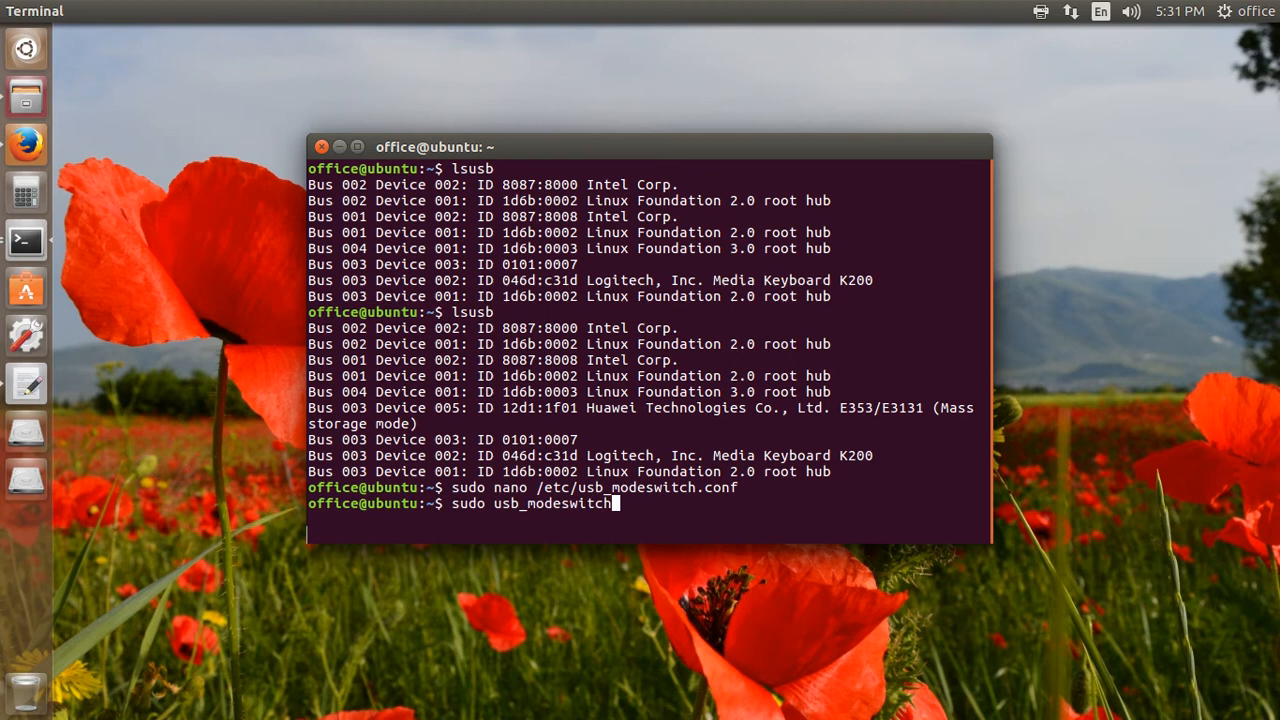
text(-c)
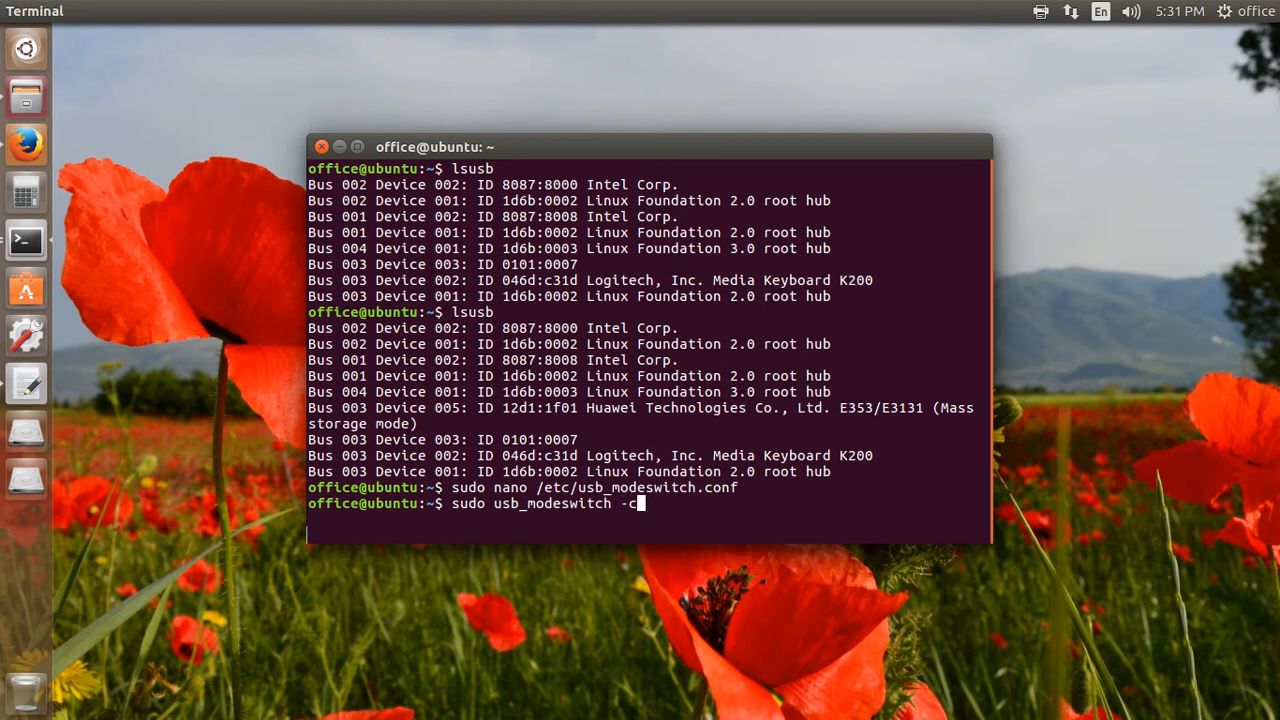
text(/e)
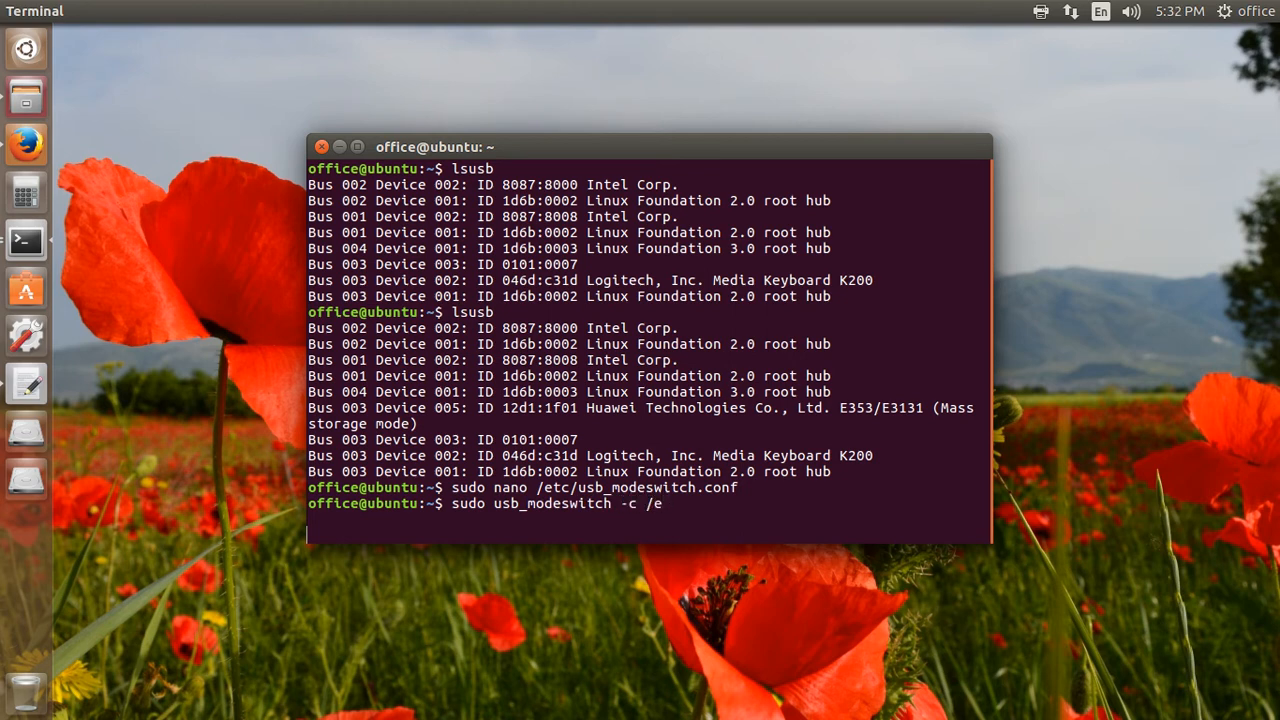
text(tc/)
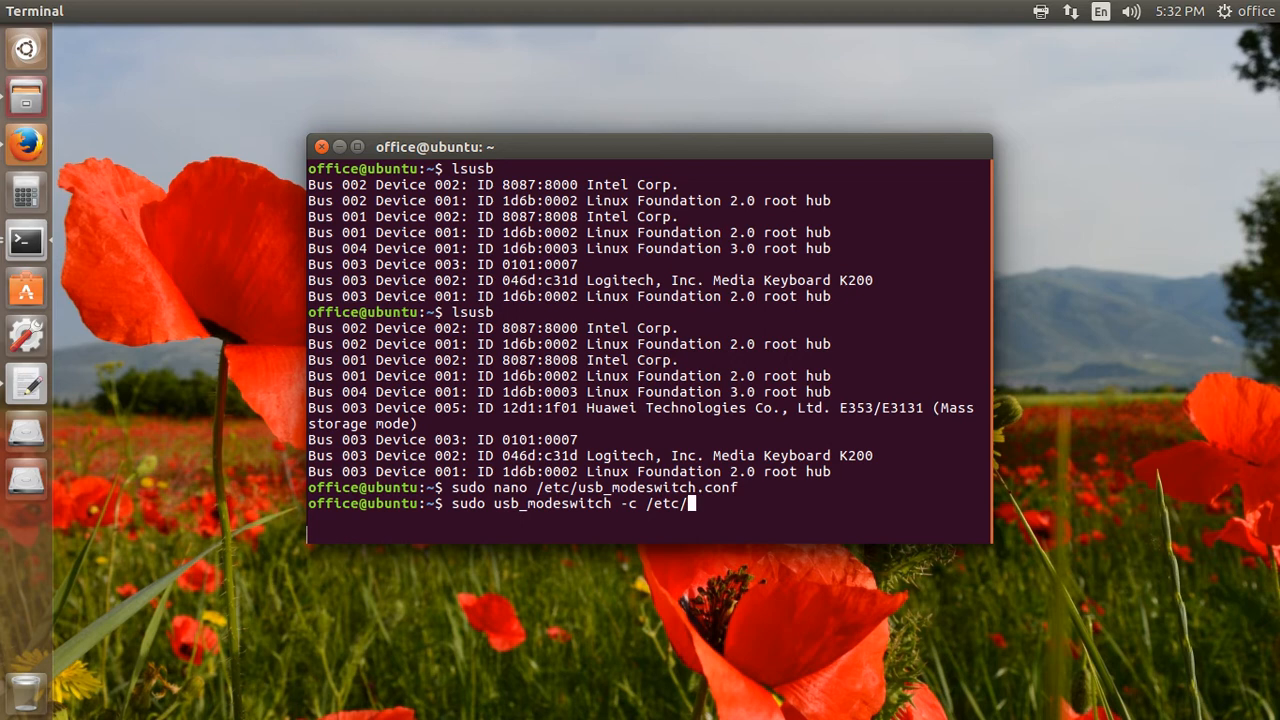
text(usb_modeswitch)
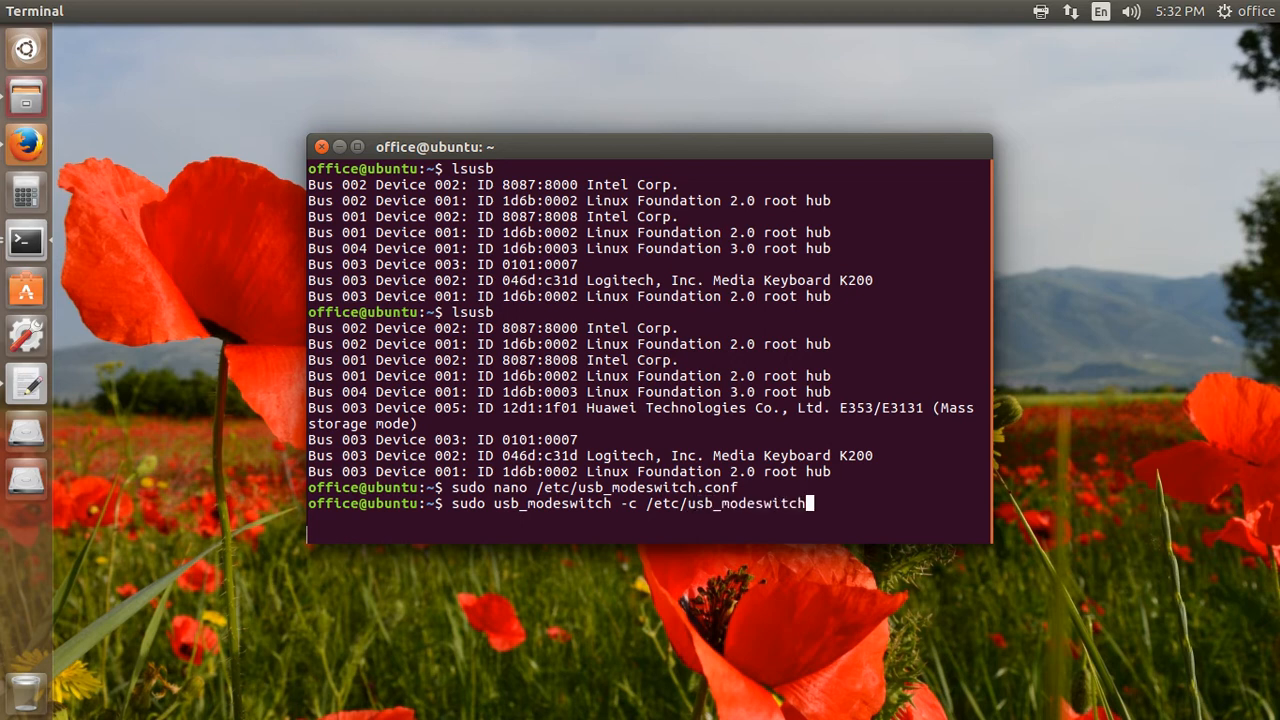
text(.)
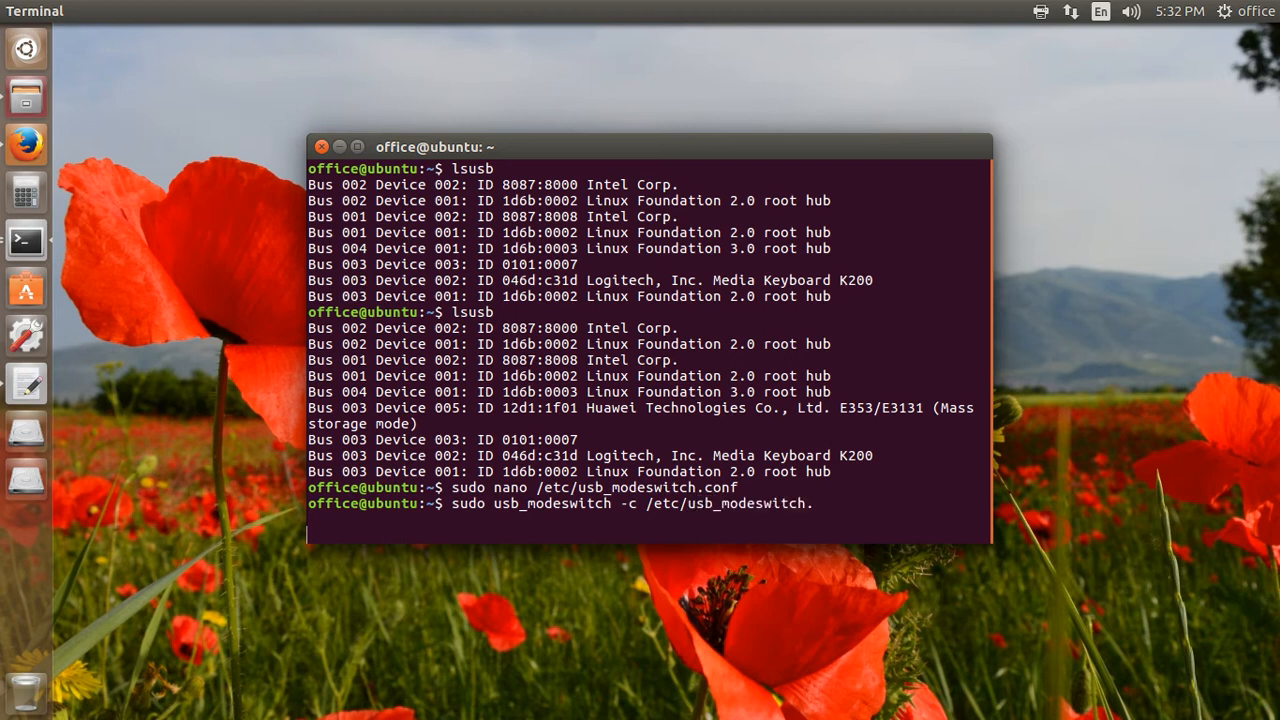
key(Return)
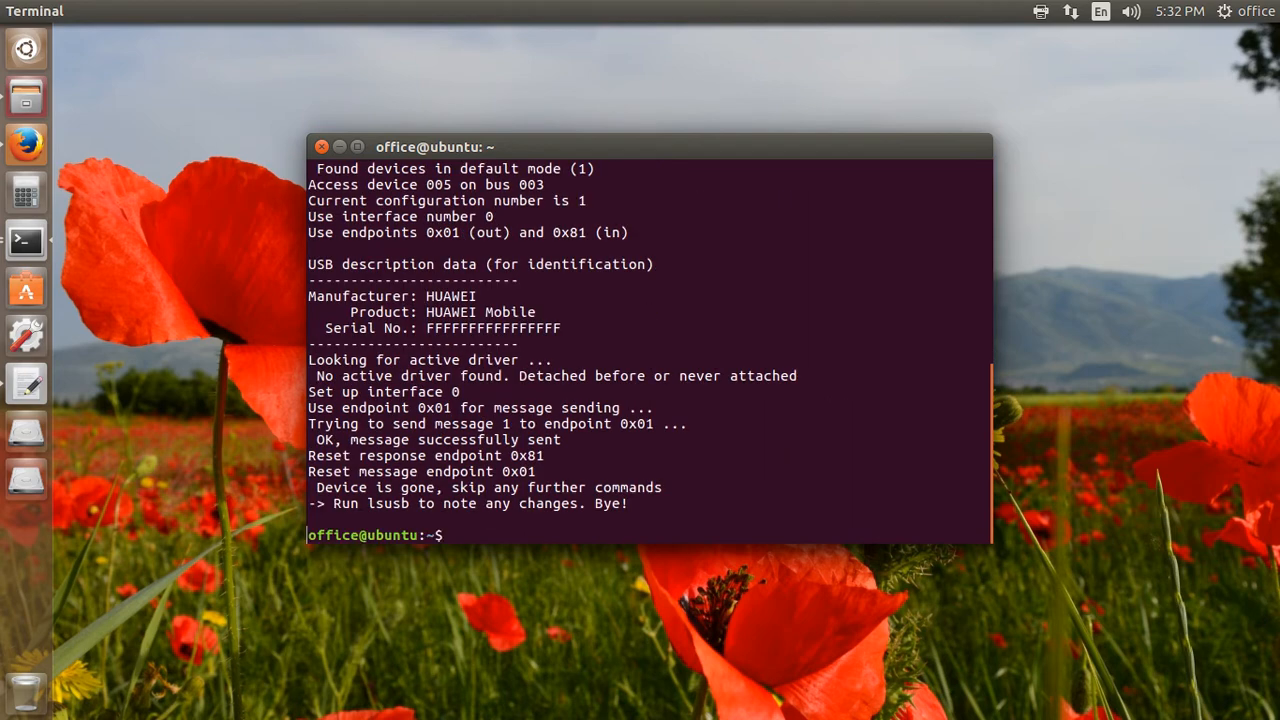
text(lsusb)
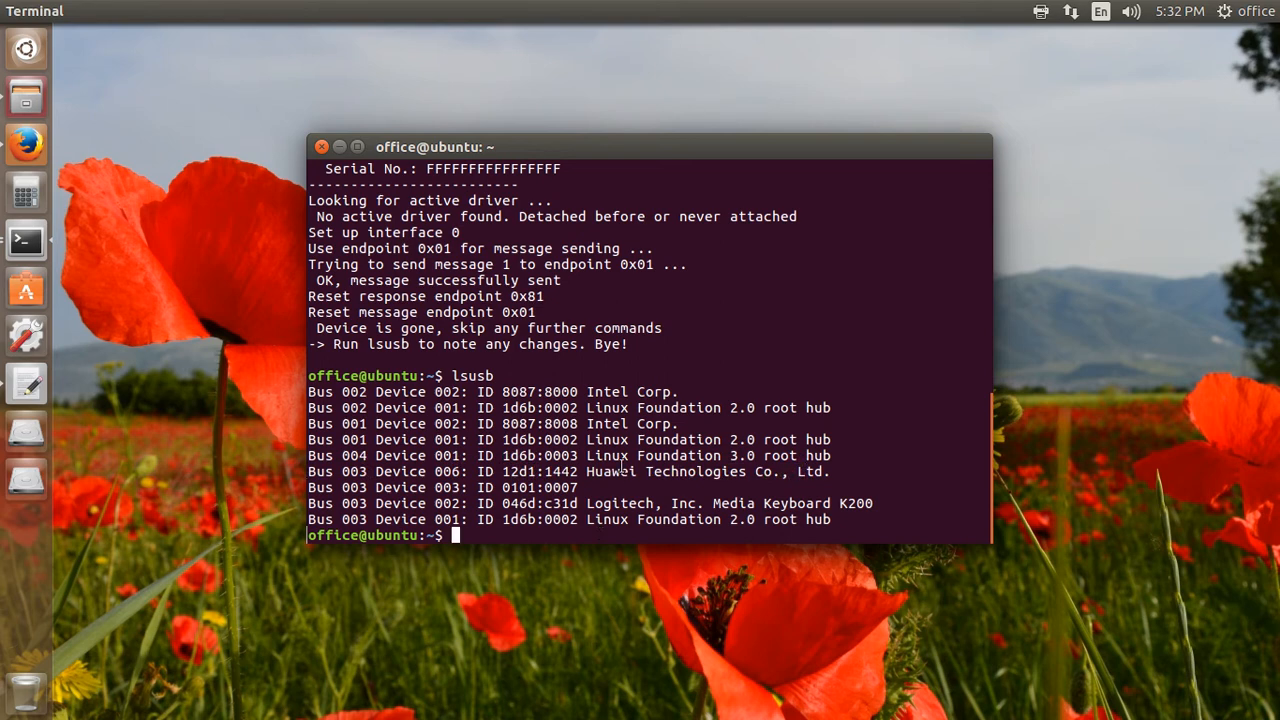
Run lsusb and dmesg | grep ttyU* to confirm the modem on ttyUSB0 and ttyUSB1
text(l)
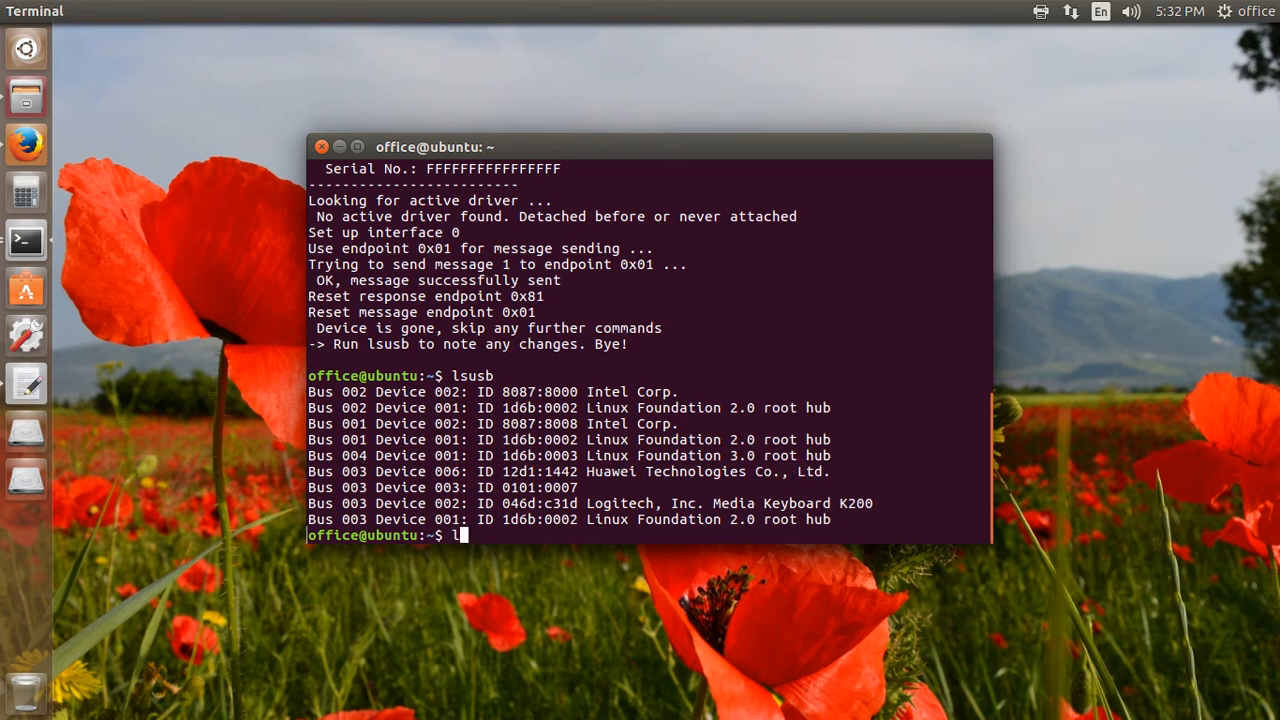
text(dmesg | grep)
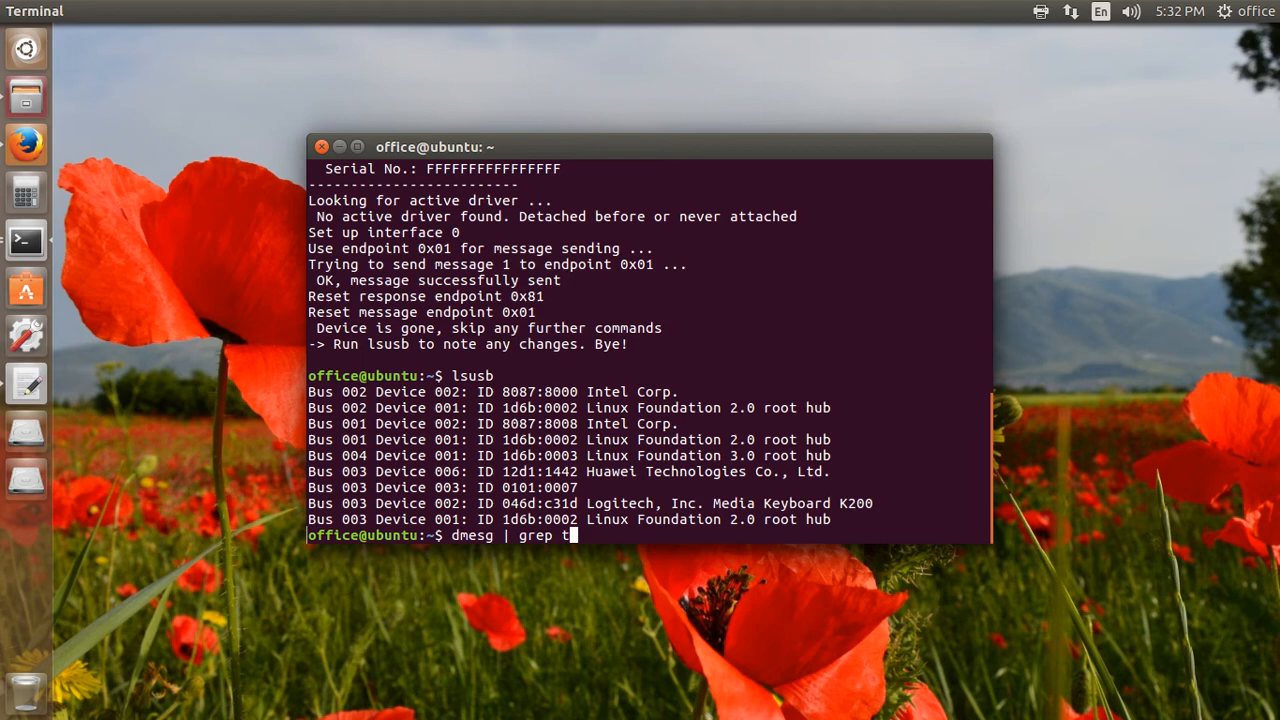
text(tyU*)
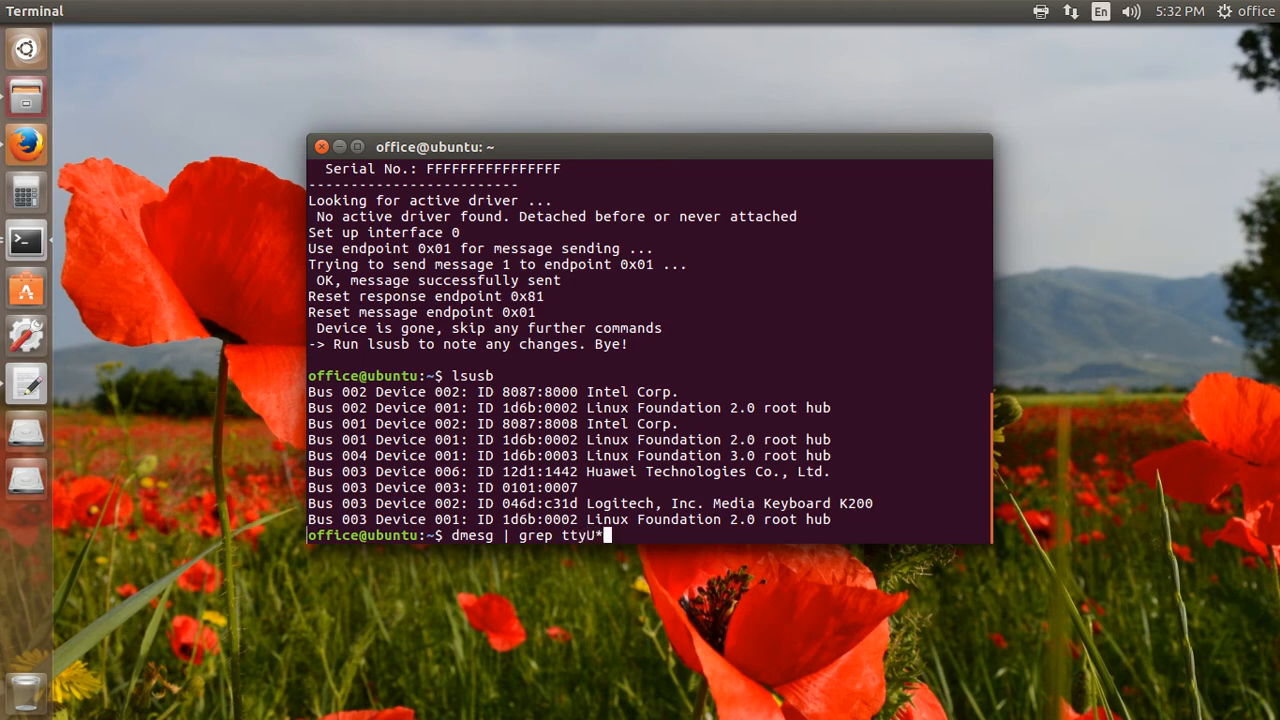
key(Return)
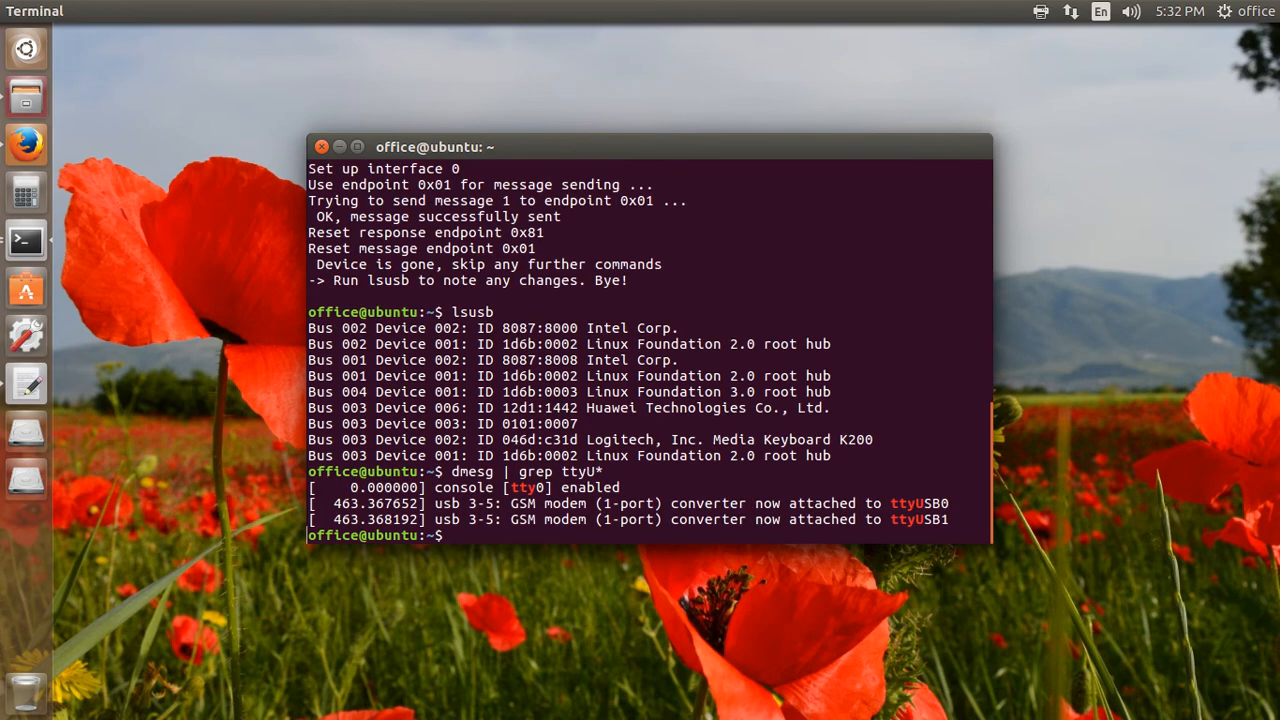
mouse_move(452, 513)
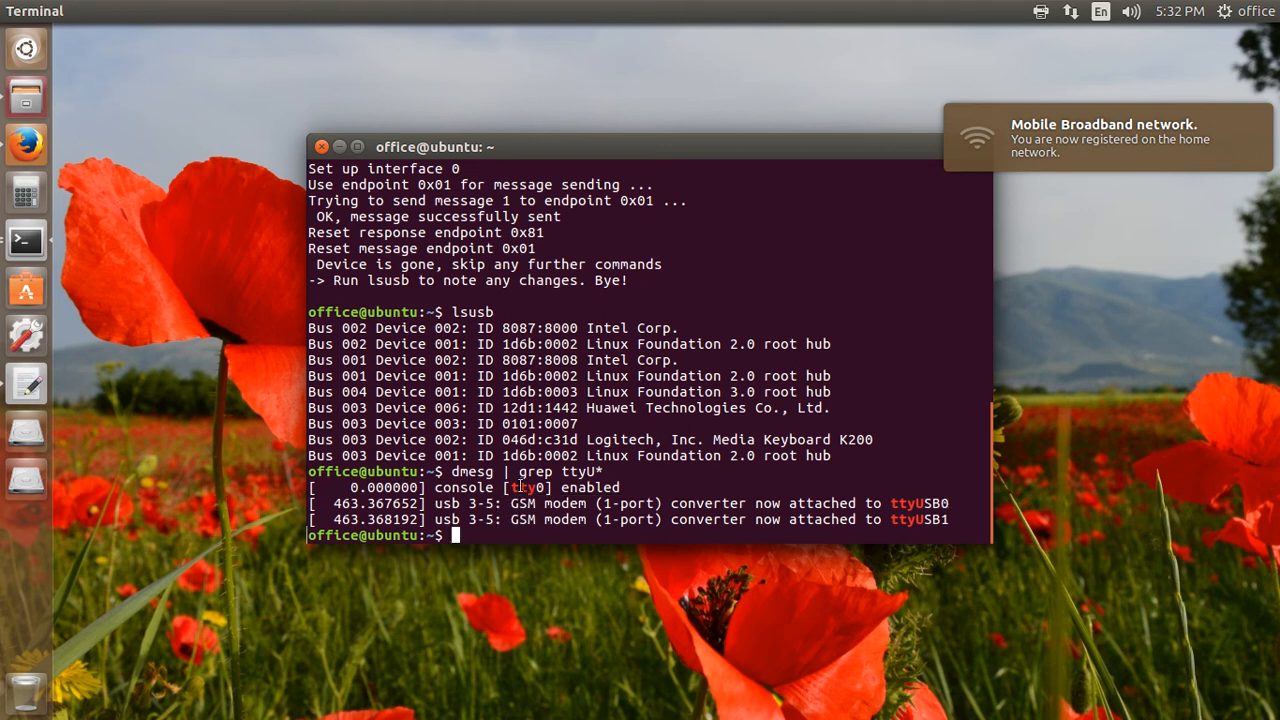
mouse_move(640, 423)
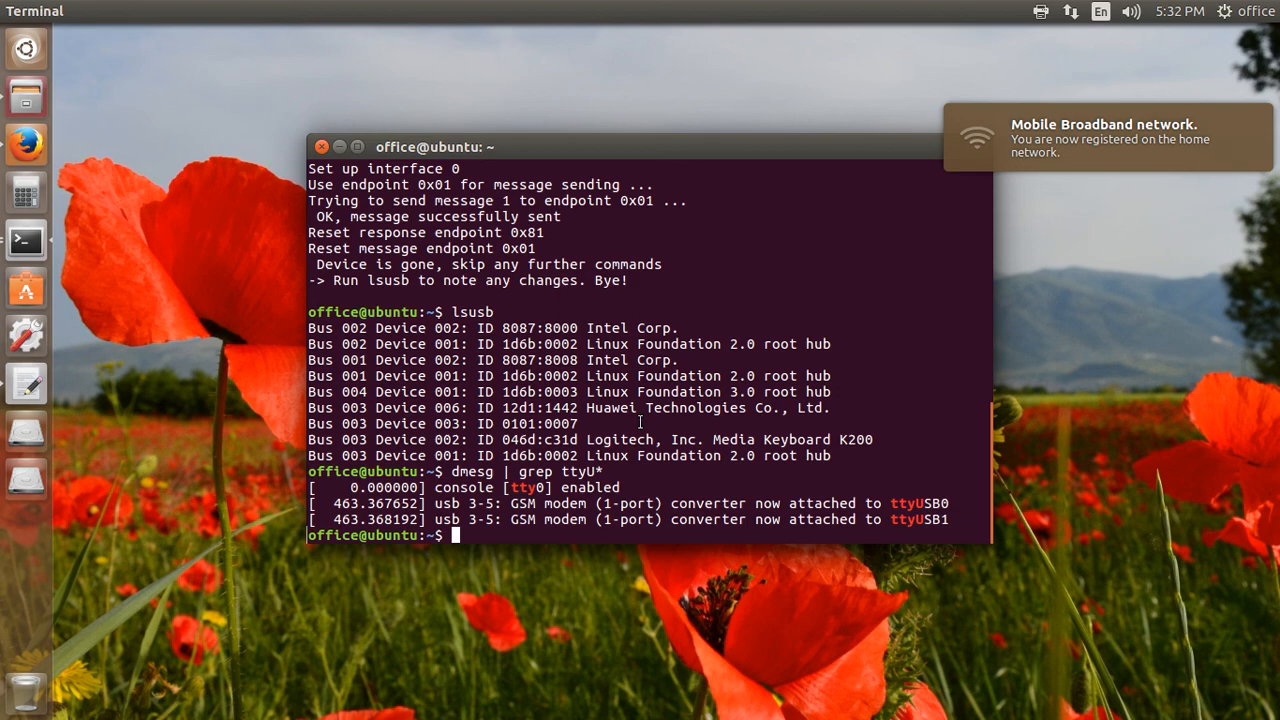